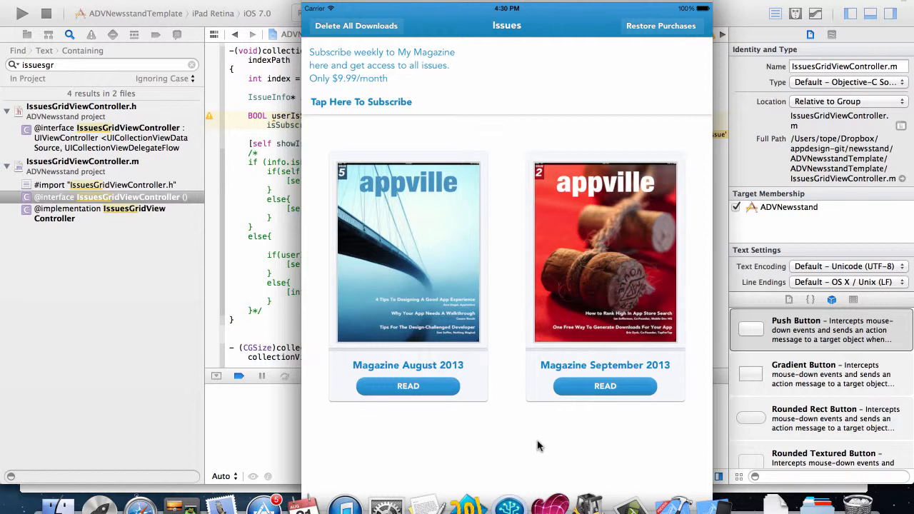
mouse_move(311, 58)
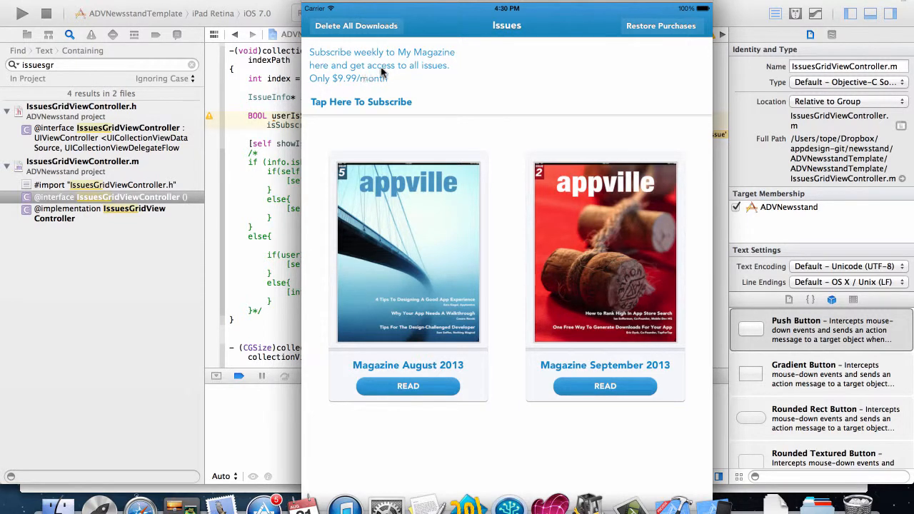
mouse_move(350, 89)
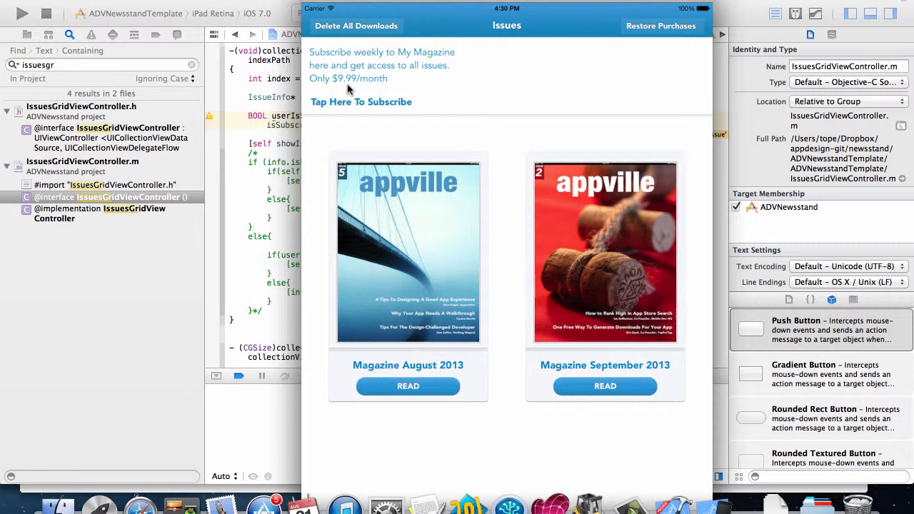
mouse_move(246, 171)
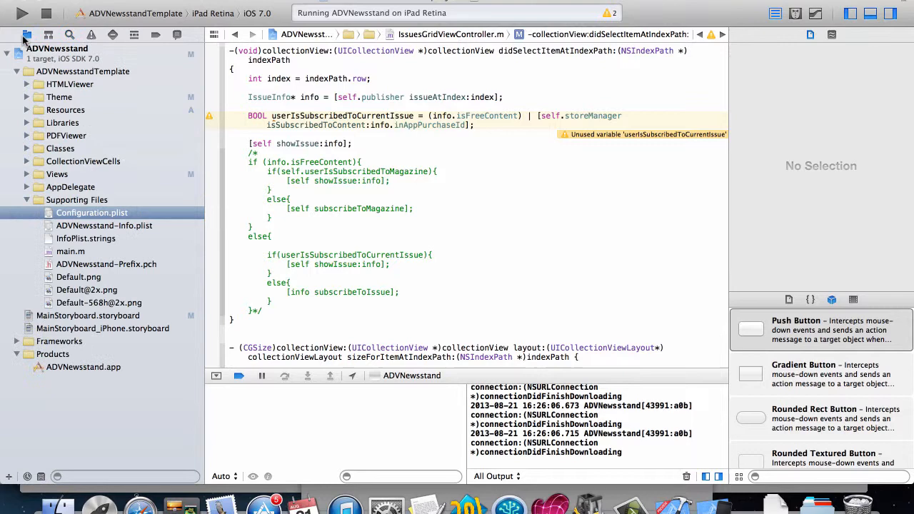
View Configuration.plist's issue URL, subscription text and shared secret, and stop the running scheme.
left_click(92, 212)
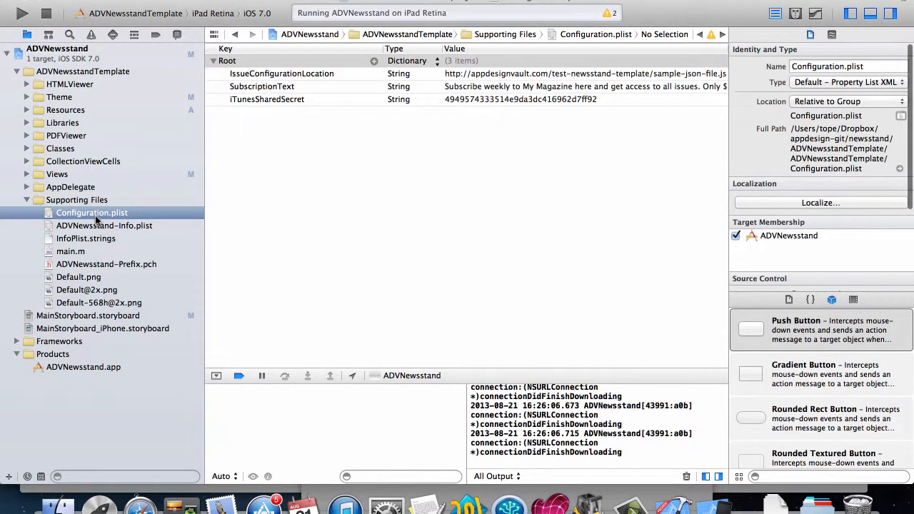
left_click(263, 87)
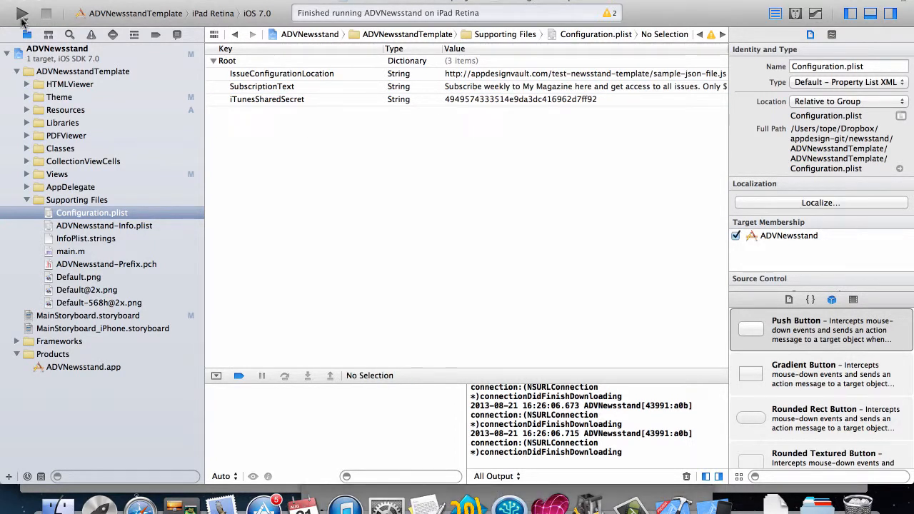
left_click(22, 13)
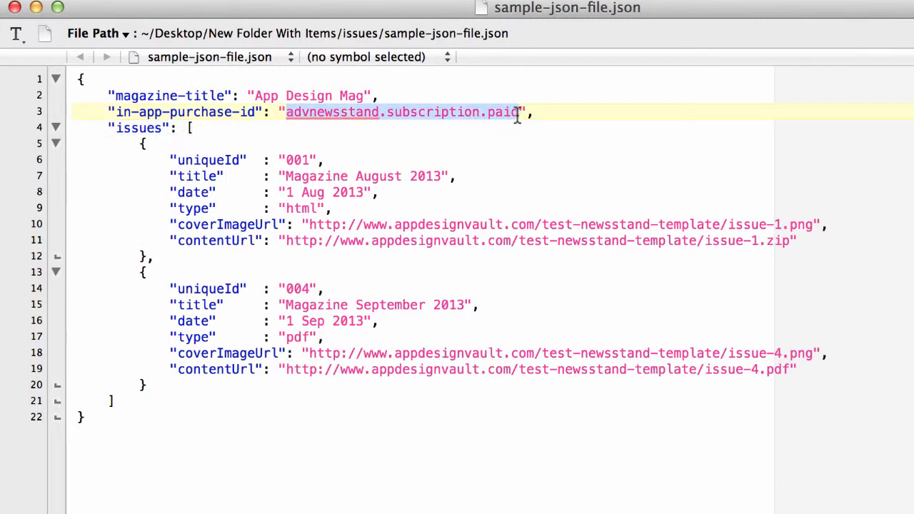
mouse_move(425, 112)
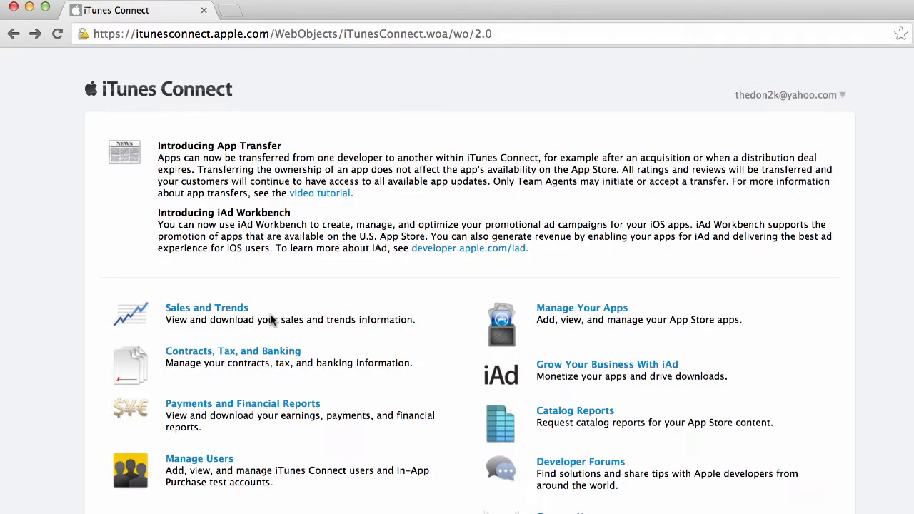
From Manage Your Apps, reach Lifestyle Magazine's empty In-App Purchases page.
left_click(582, 308)
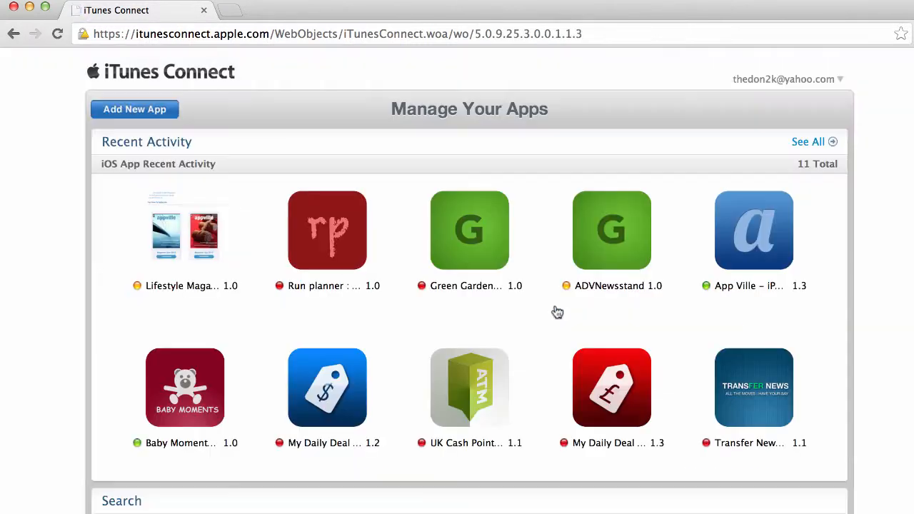
left_click(186, 230)
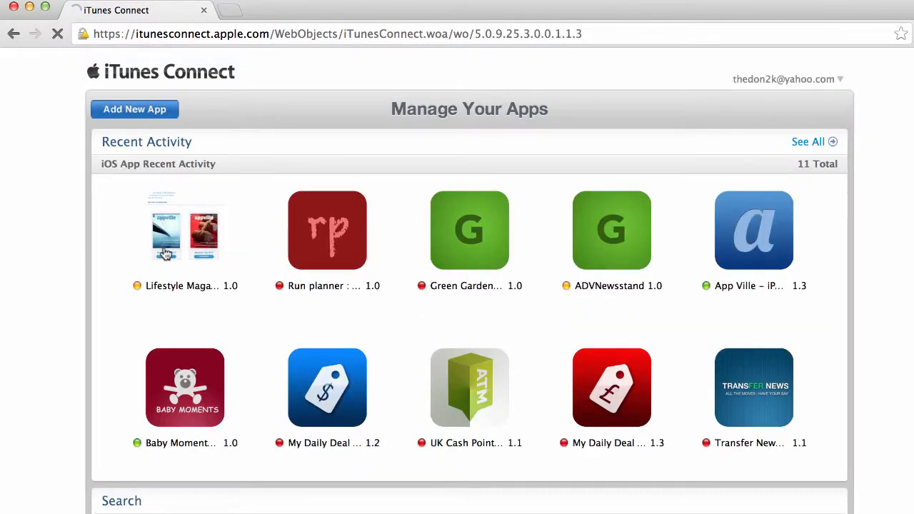
left_click(186, 230)
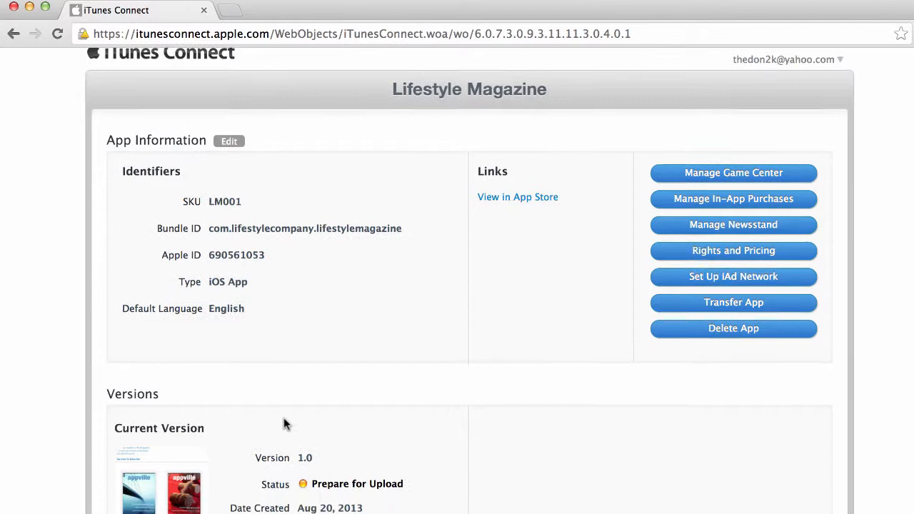
scroll("down", 3)
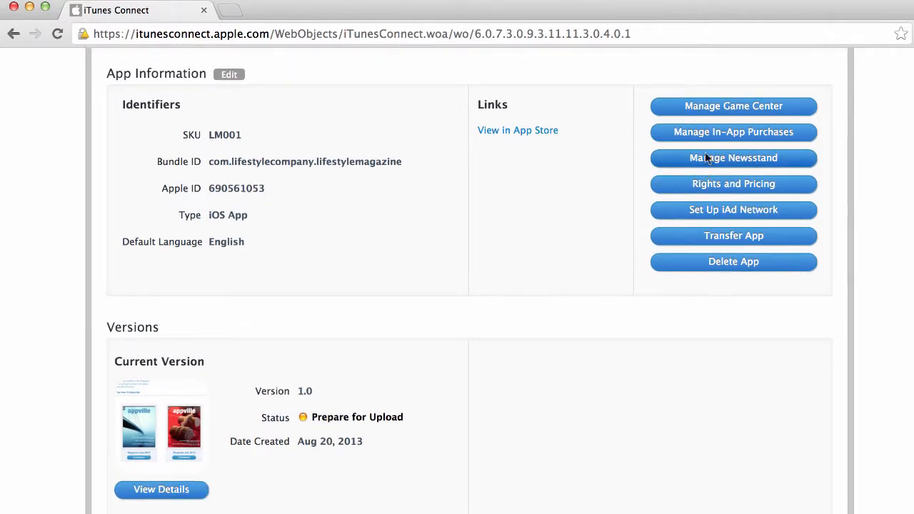
left_click(734, 131)
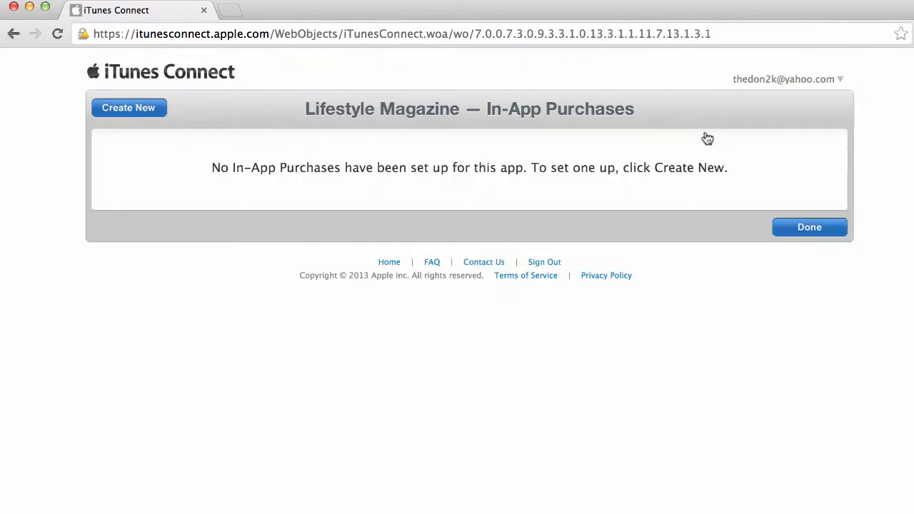
mouse_move(680, 147)
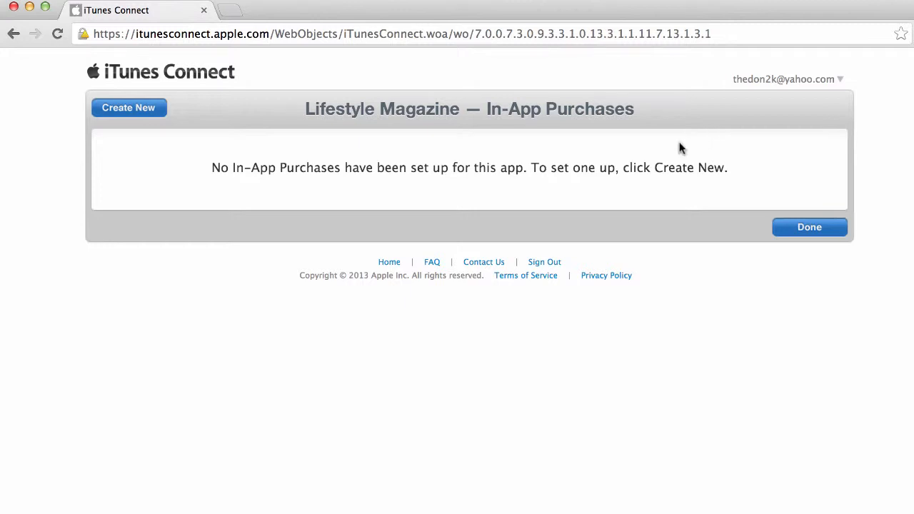
mouse_move(491, 192)
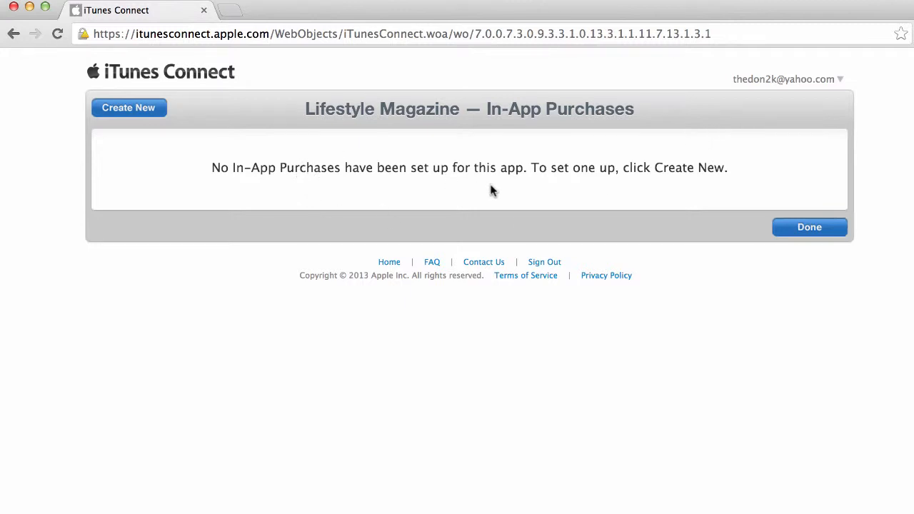
mouse_move(736, 215)
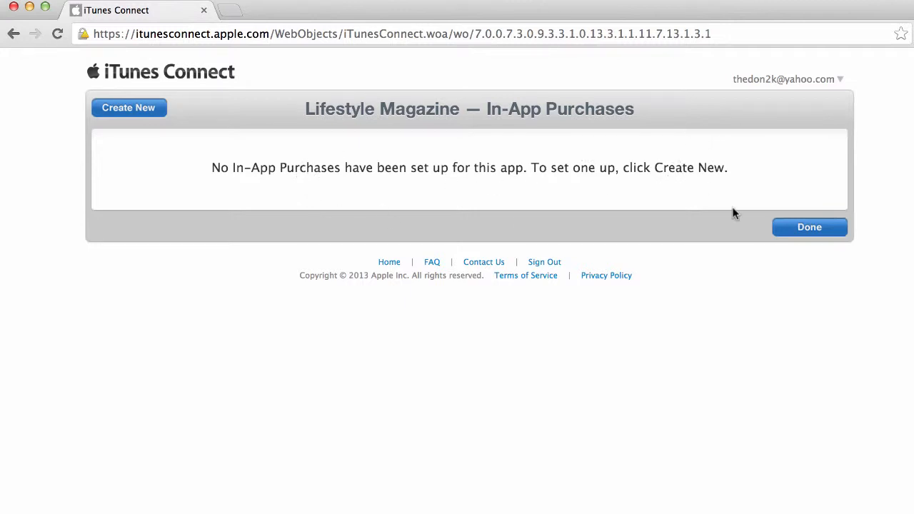
Create a new in-app purchase and reveal the Auto-Renewable Subscriptions type option.
left_click(129, 108)
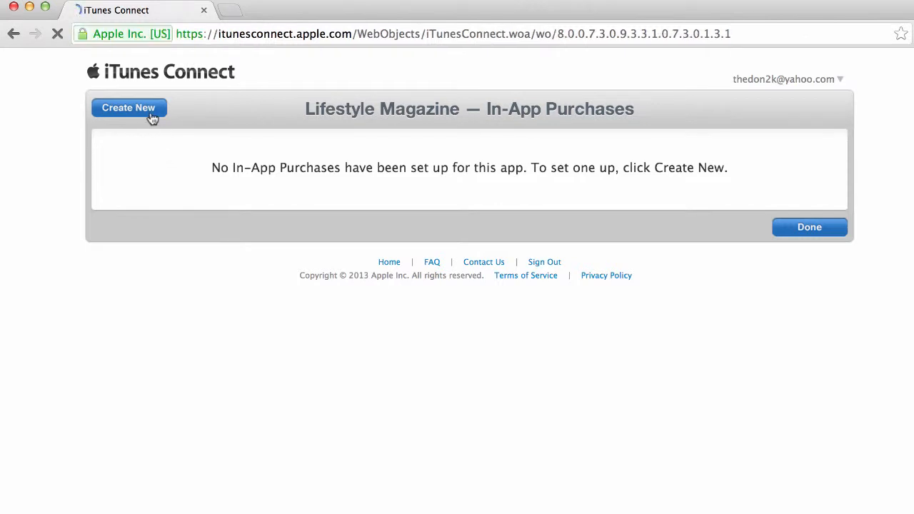
left_click(129, 109)
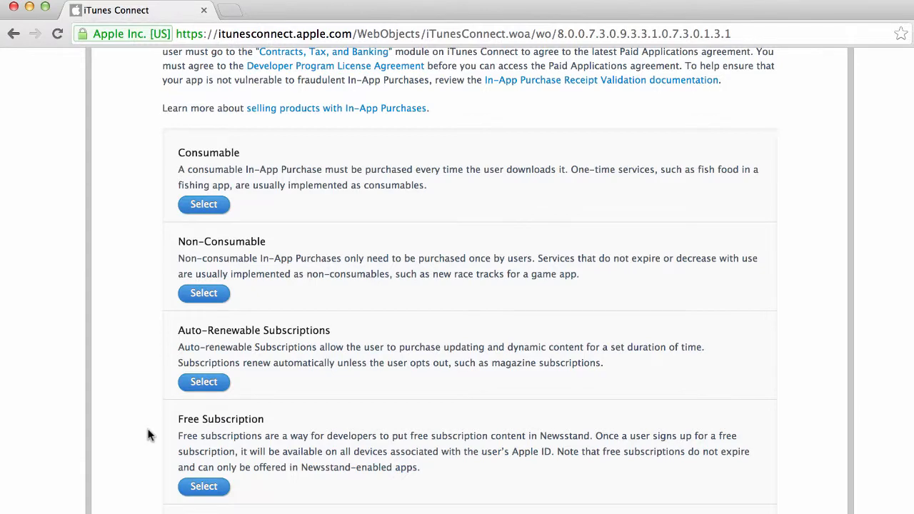
scroll("down", 3)
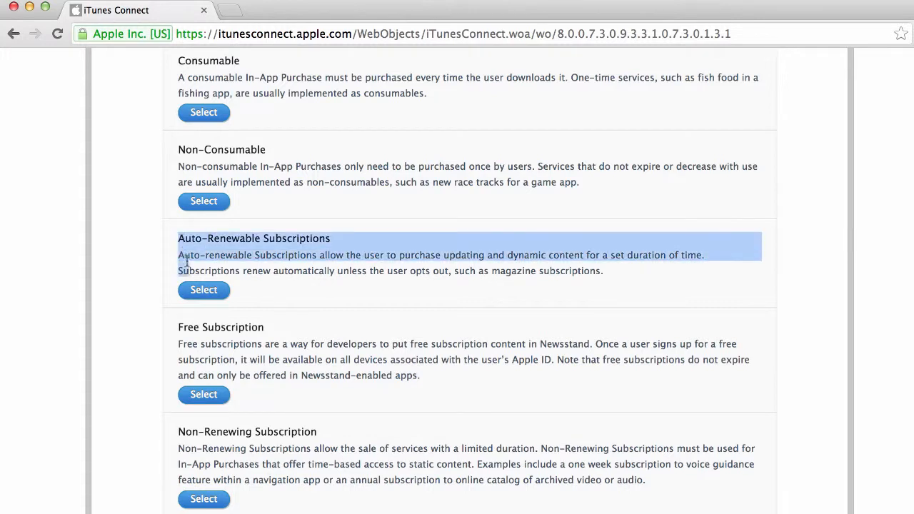
mouse_move(157, 314)
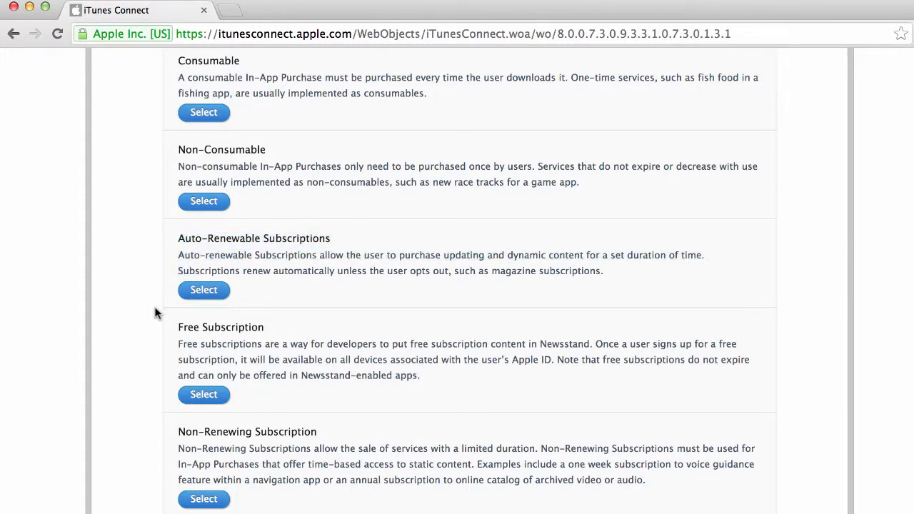
Choose Auto-Renewable Subscriptions and enter reference name 'Lifestyle Magazine Paid'.
left_click(203, 289)
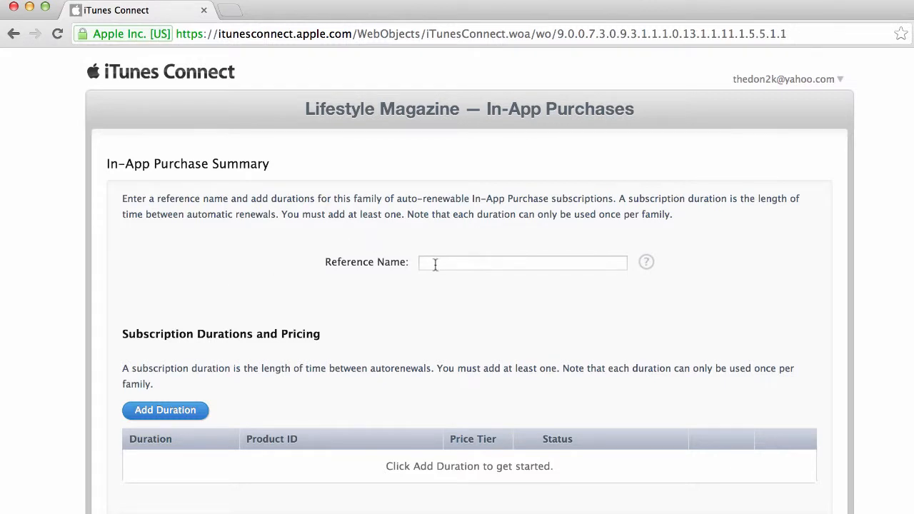
left_click(522, 263)
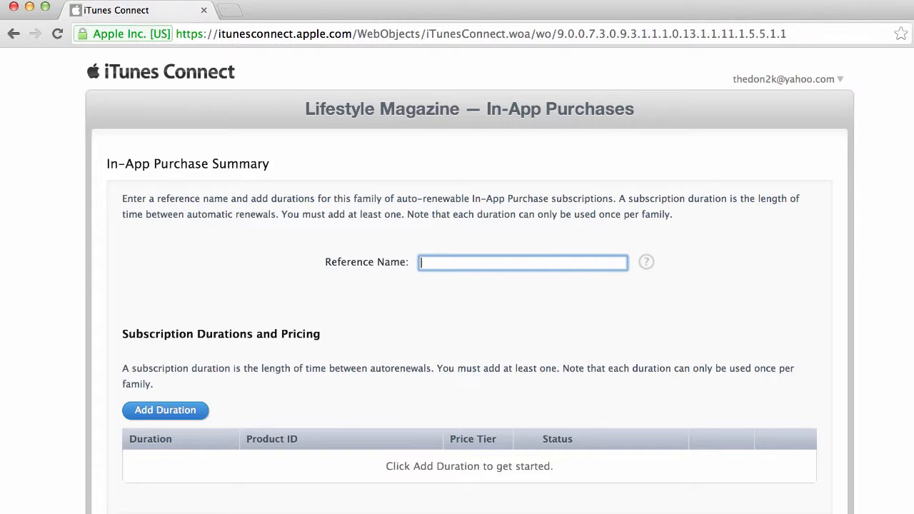
type("Lifestyle Magazine Paid")
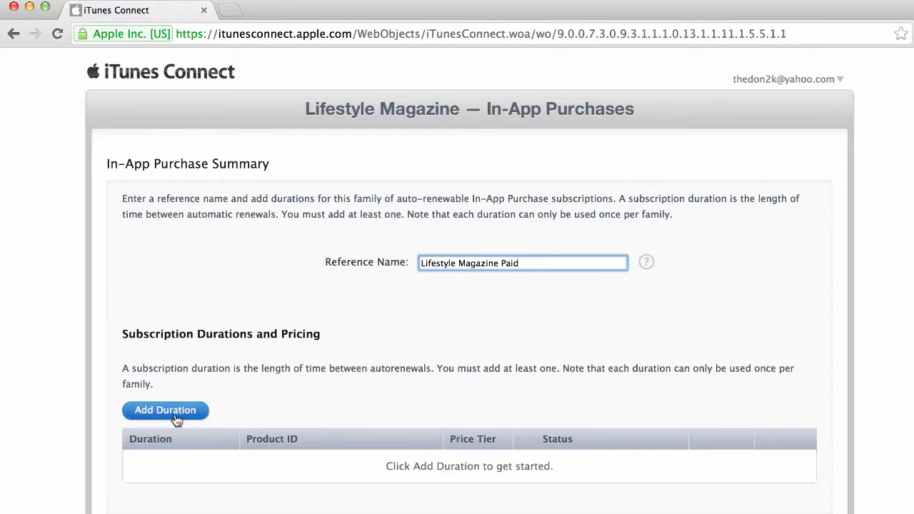
scroll("down", 3)
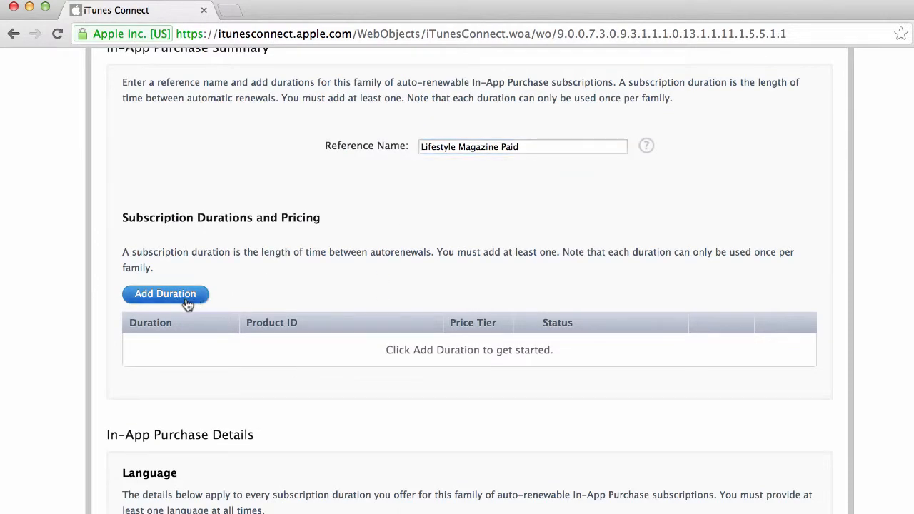
Add a 1 Month duration with product ID lifestylemag.subscription.paid.
left_click(165, 294)
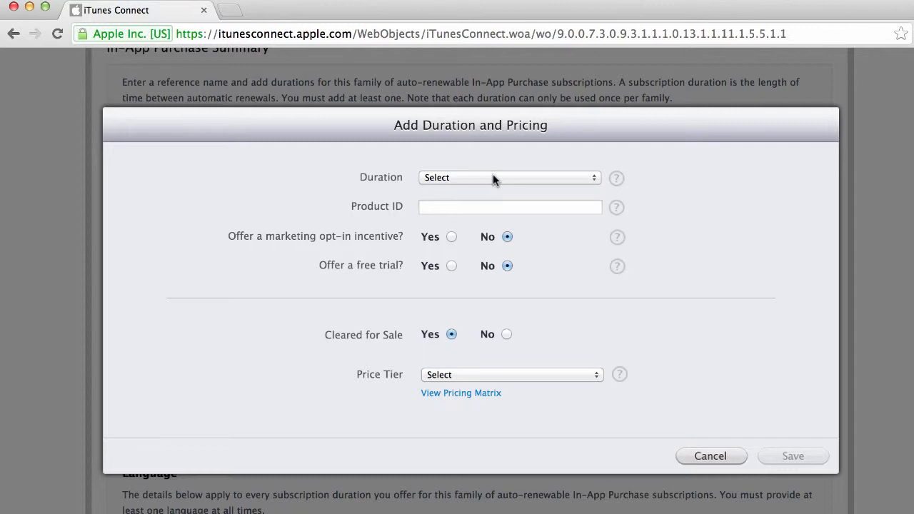
left_click(508, 177)
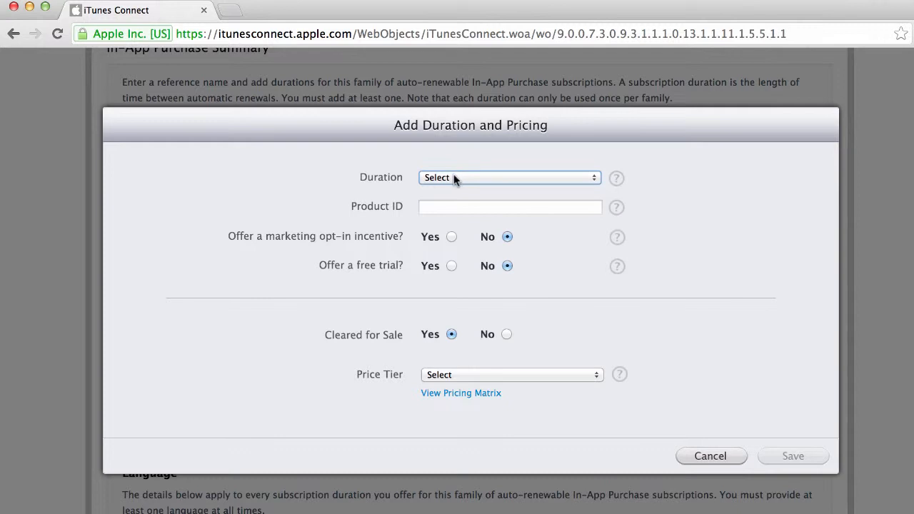
left_click(508, 178)
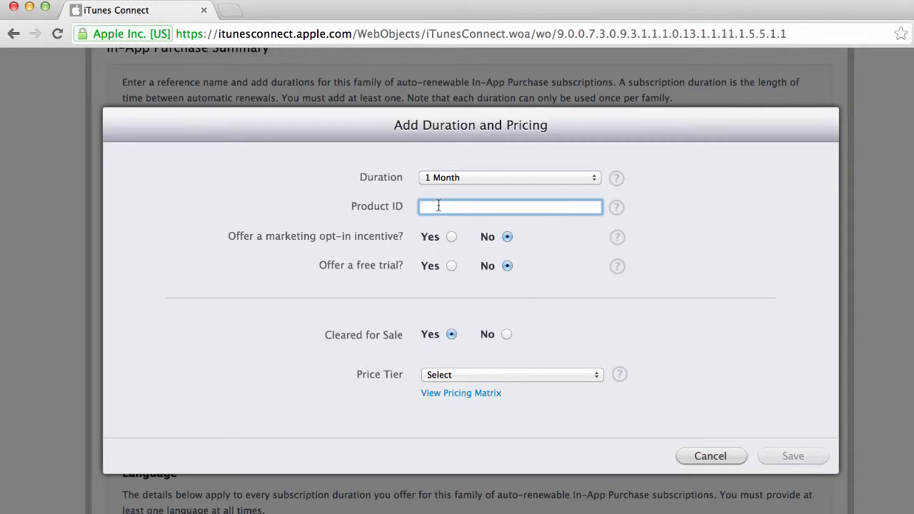
type("lifestylemag.subscription.paid")
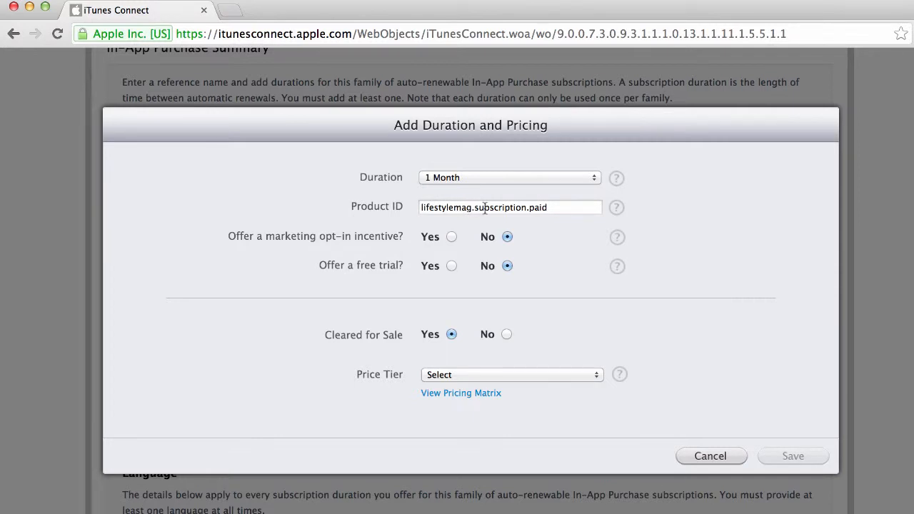
mouse_move(393, 260)
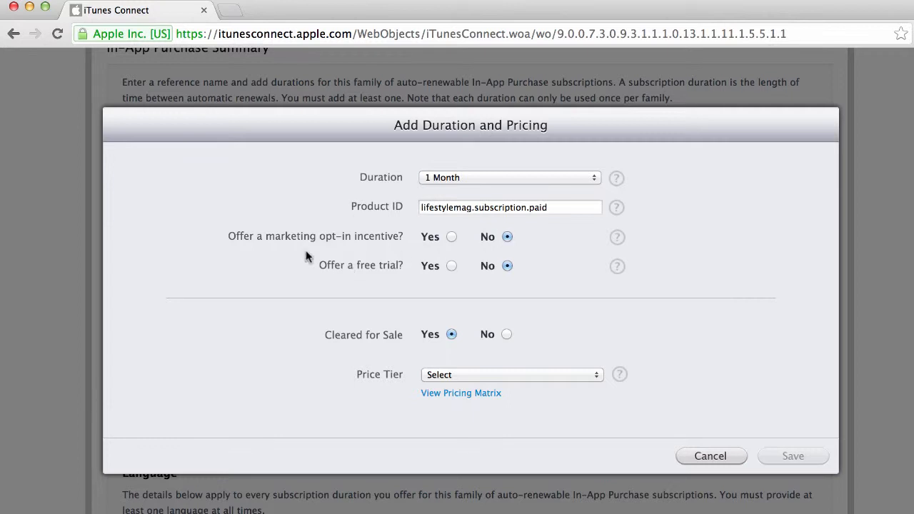
mouse_move(617, 237)
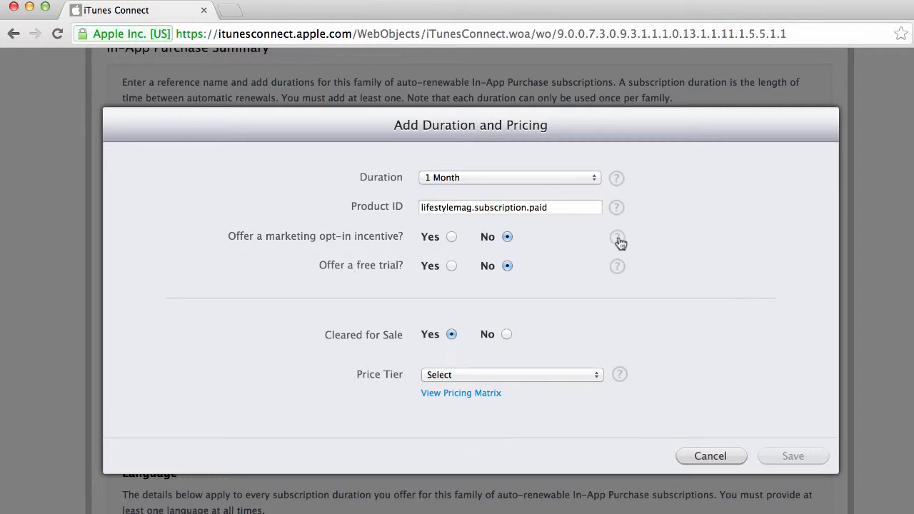
mouse_move(617, 237)
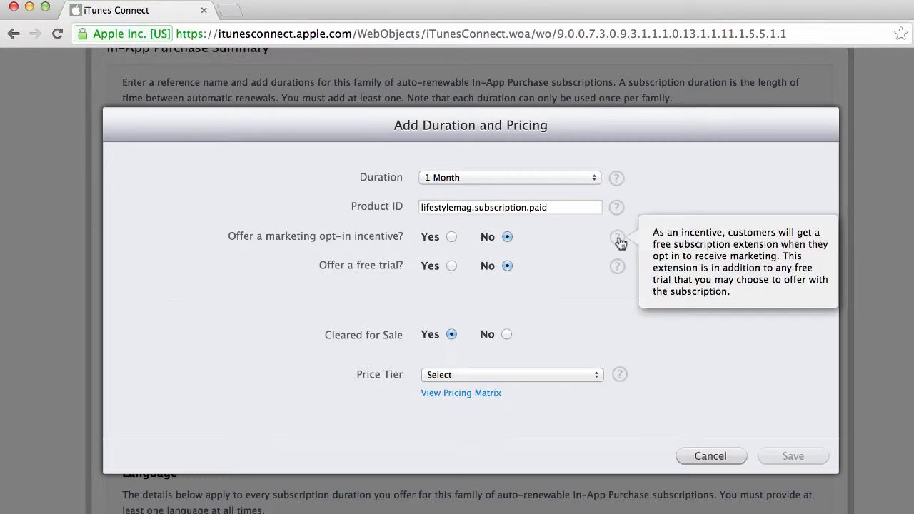
mouse_move(602, 311)
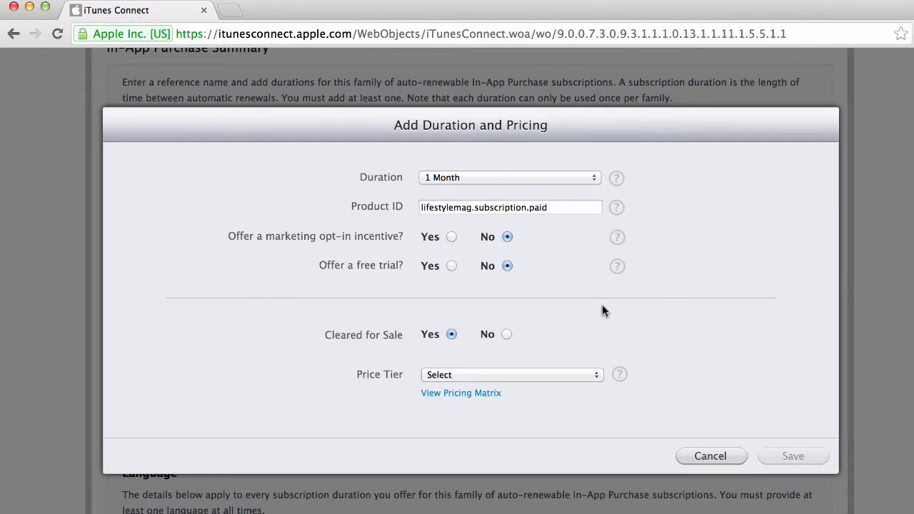
mouse_move(370, 274)
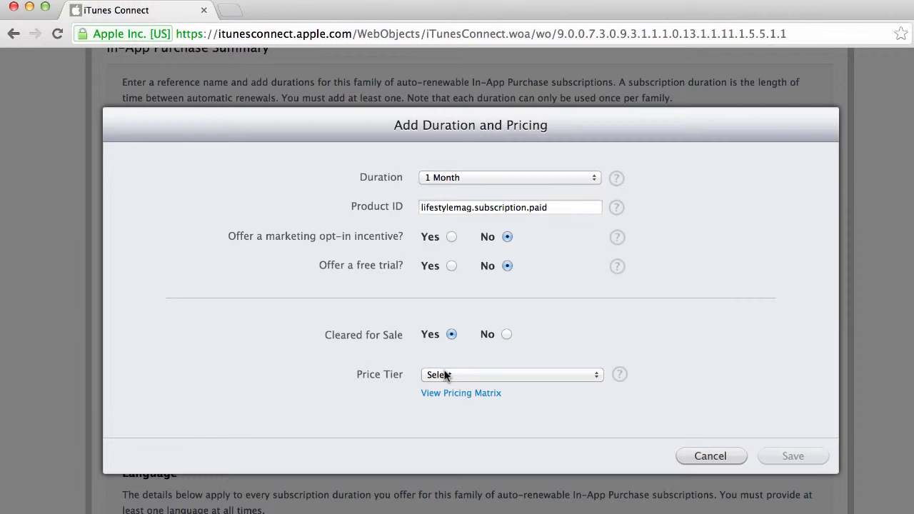
Price it at Tier 4, check the pricing matrix, and save the duration.
left_click(511, 375)
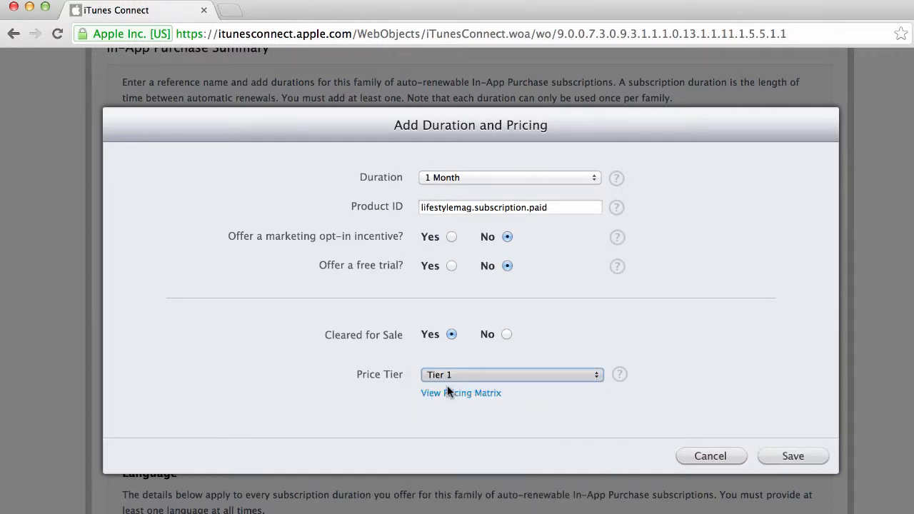
left_click(460, 393)
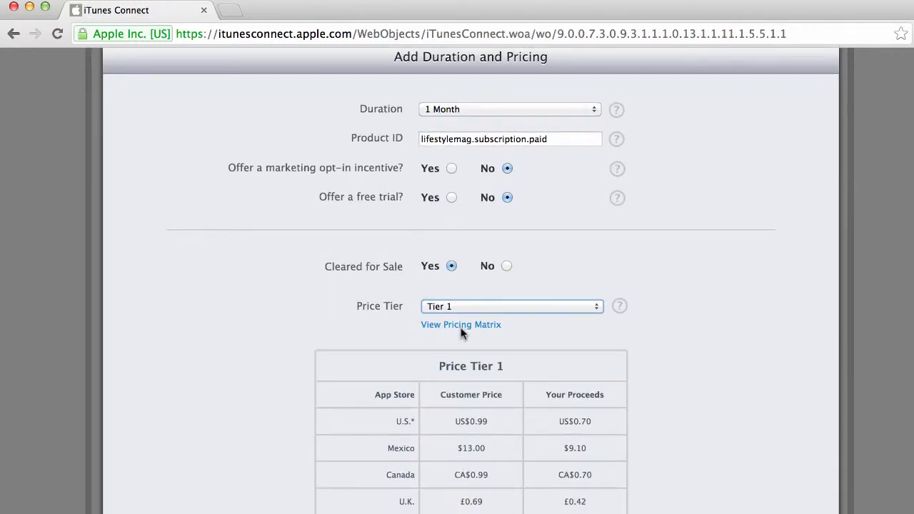
left_click(512, 306)
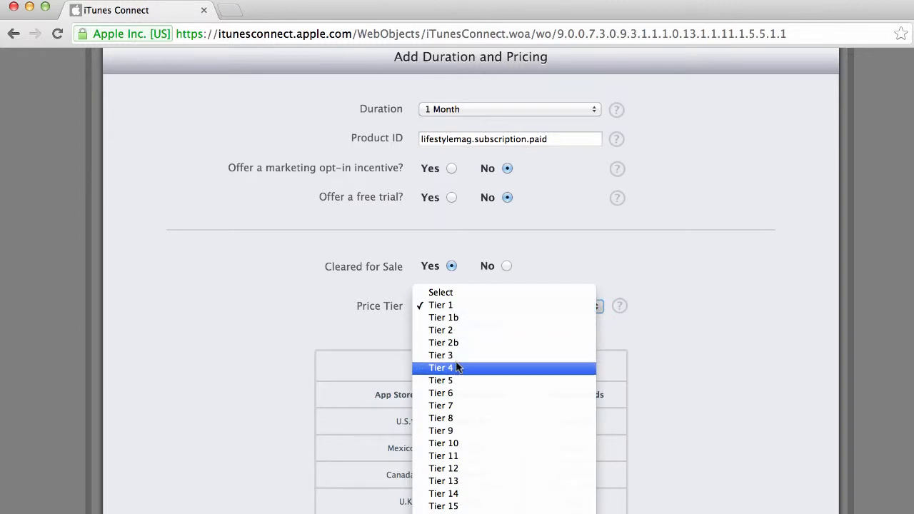
left_click(440, 369)
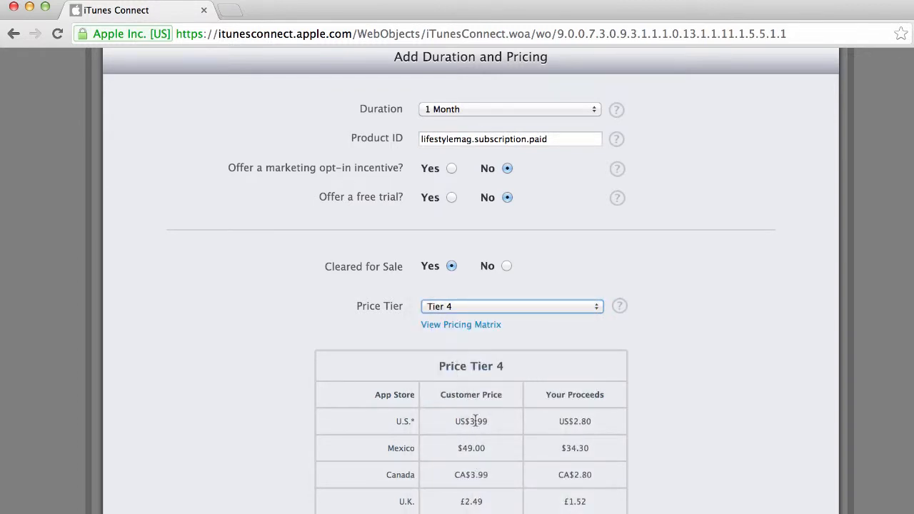
scroll("down", 3)
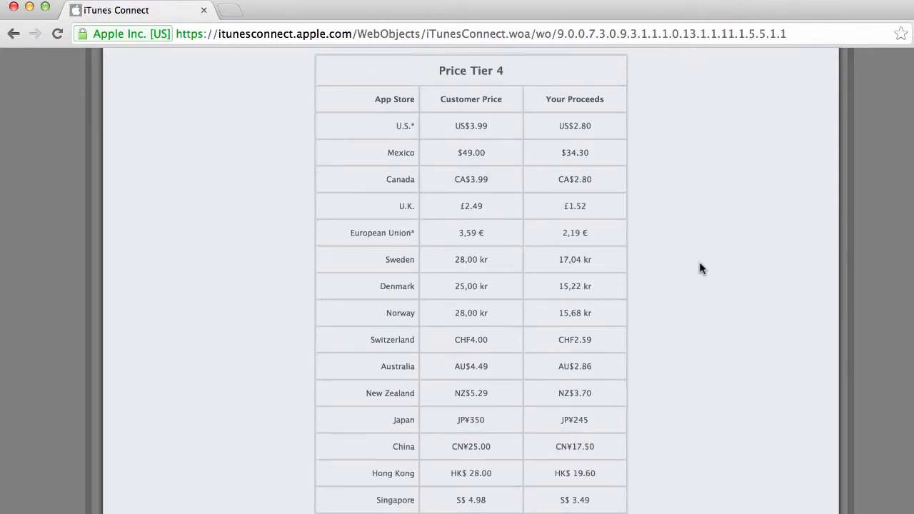
scroll("down", 3)
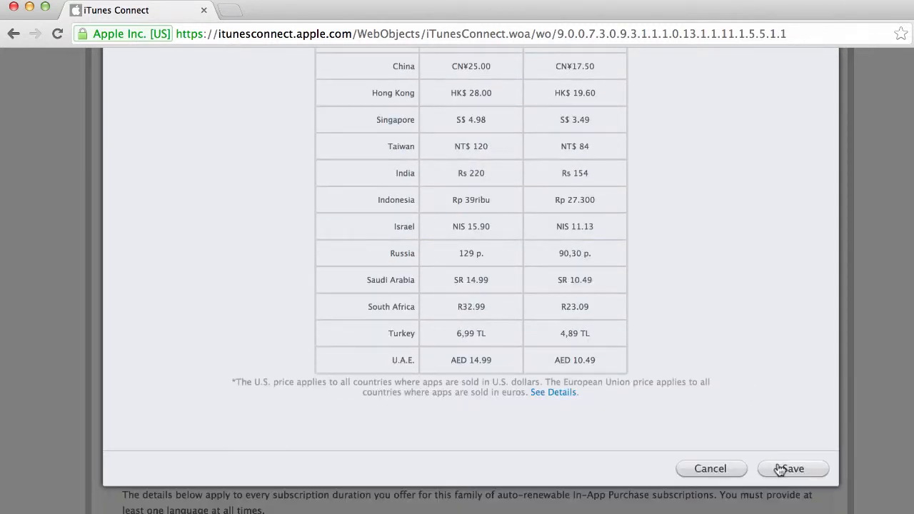
left_click(792, 469)
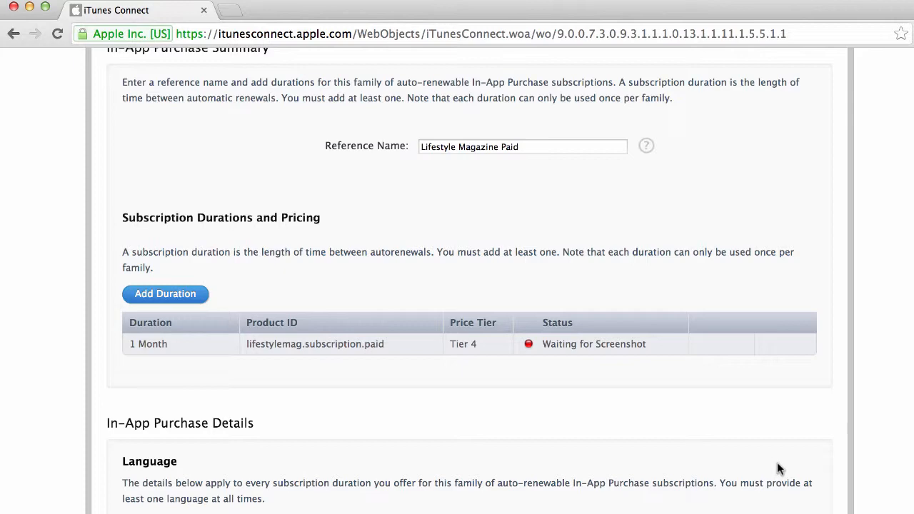
scroll("down", 3)
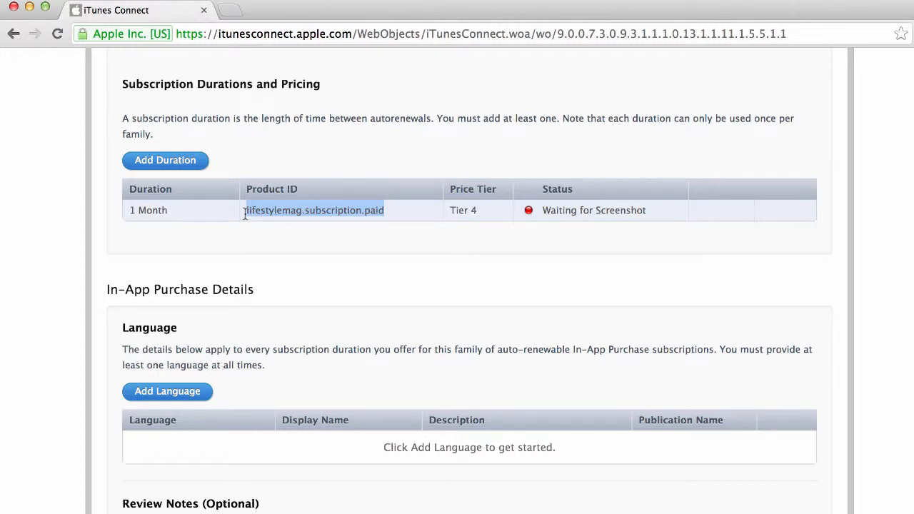
scroll("down", 3)
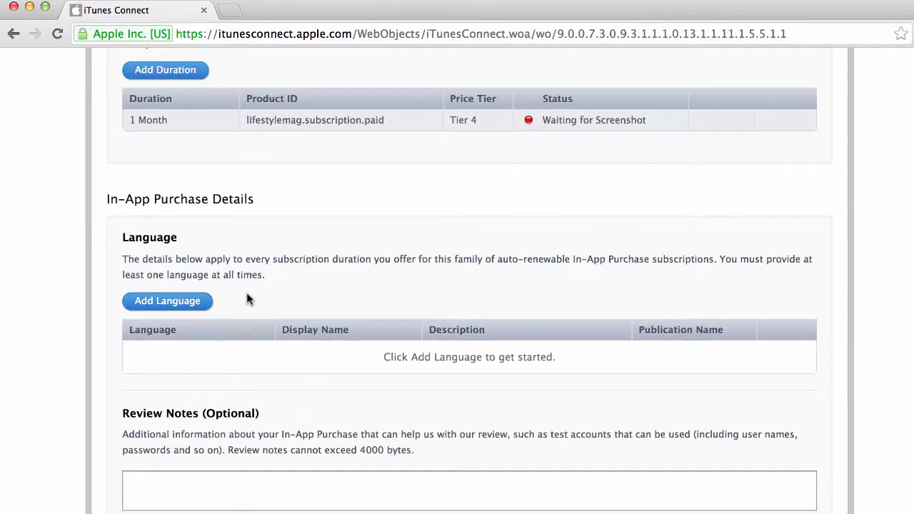
Add English localization: display name Lifestyle Magazine Monthly, description, publication name Lifestyle Magazine, and save.
left_click(167, 300)
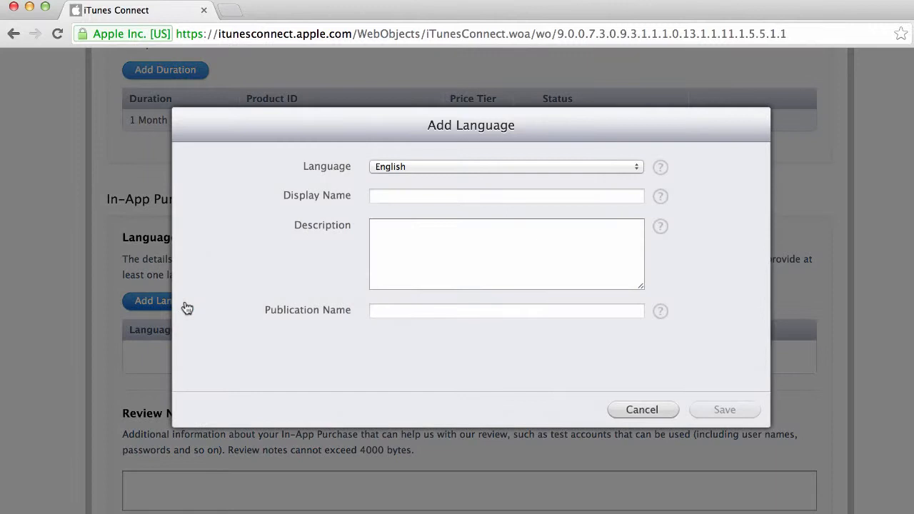
mouse_move(346, 165)
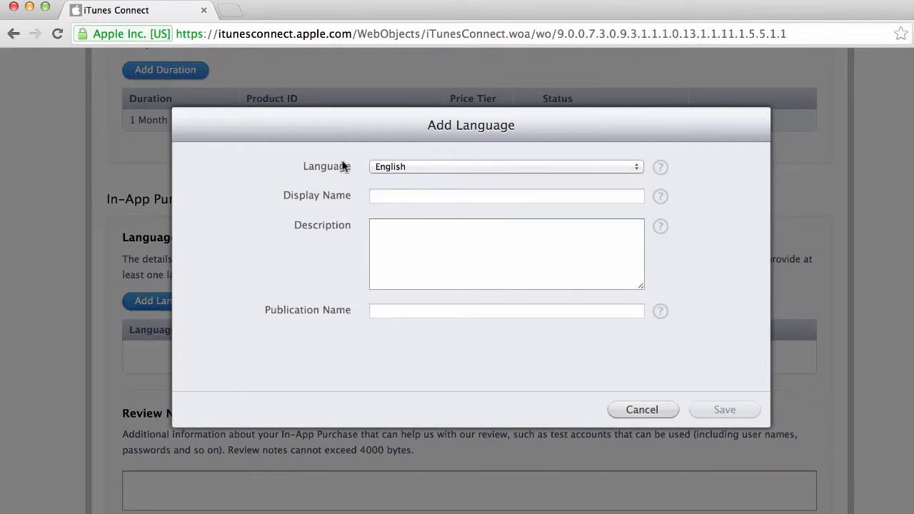
mouse_move(374, 164)
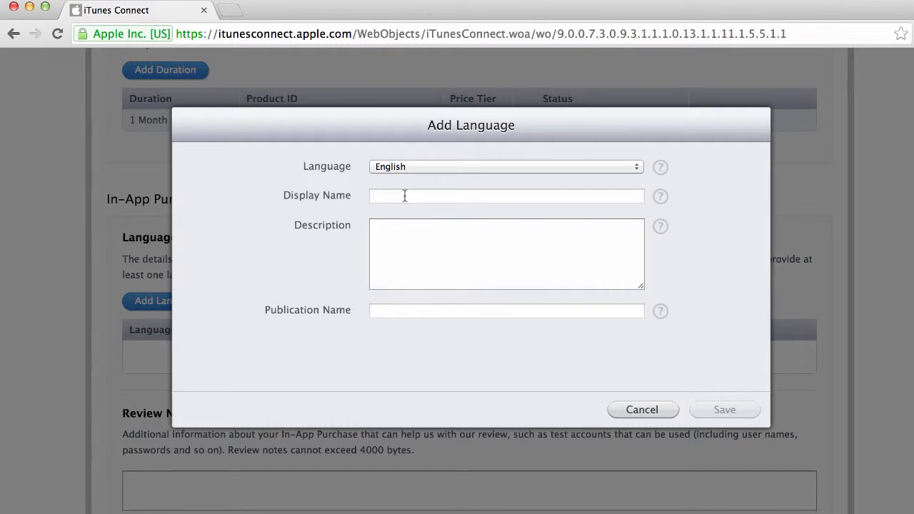
left_click(506, 196)
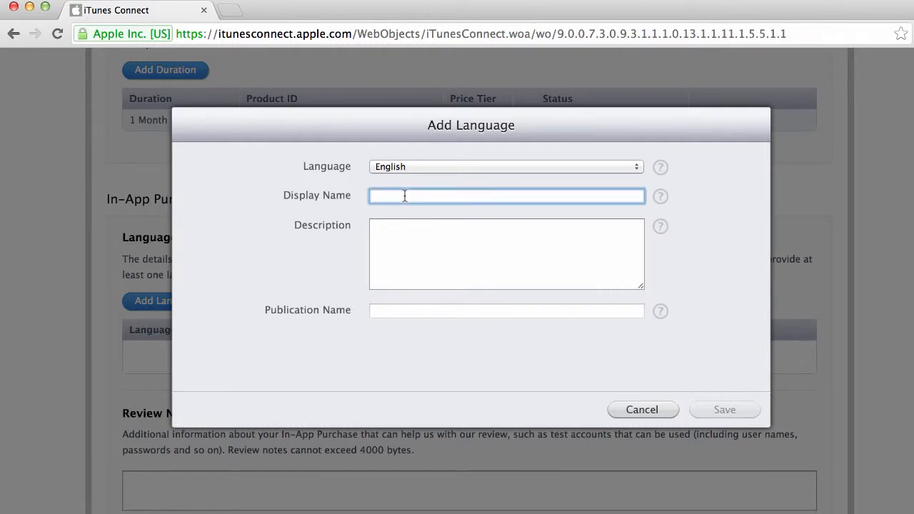
type("Paid sc")
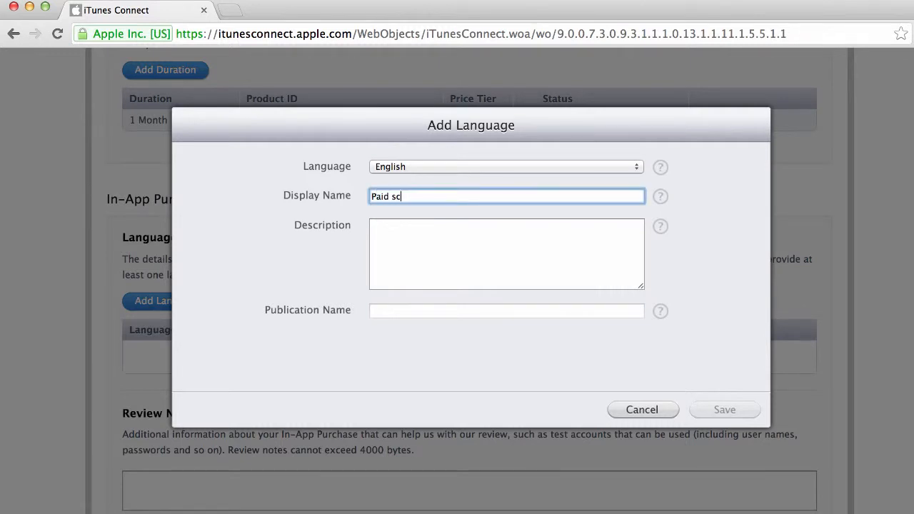
type("Lifestyle Magazine Monthly")
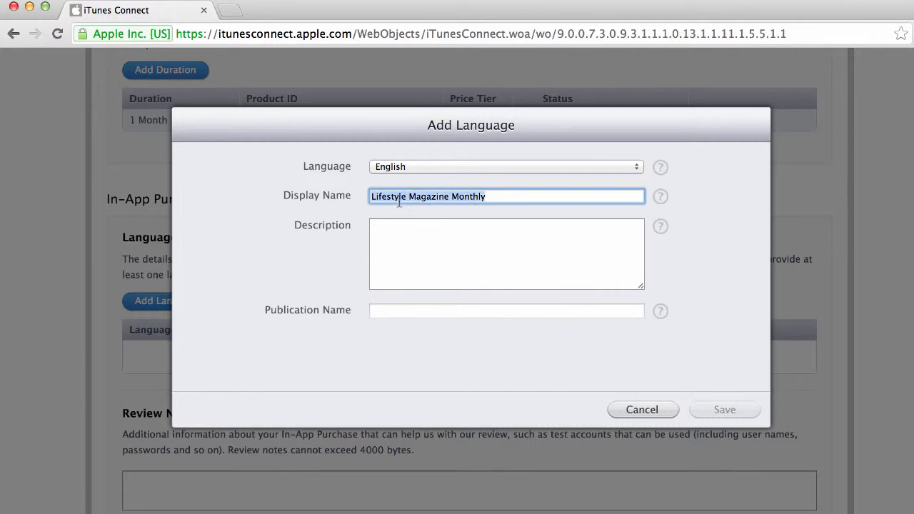
type("Lifestyle Magazine Monthly")
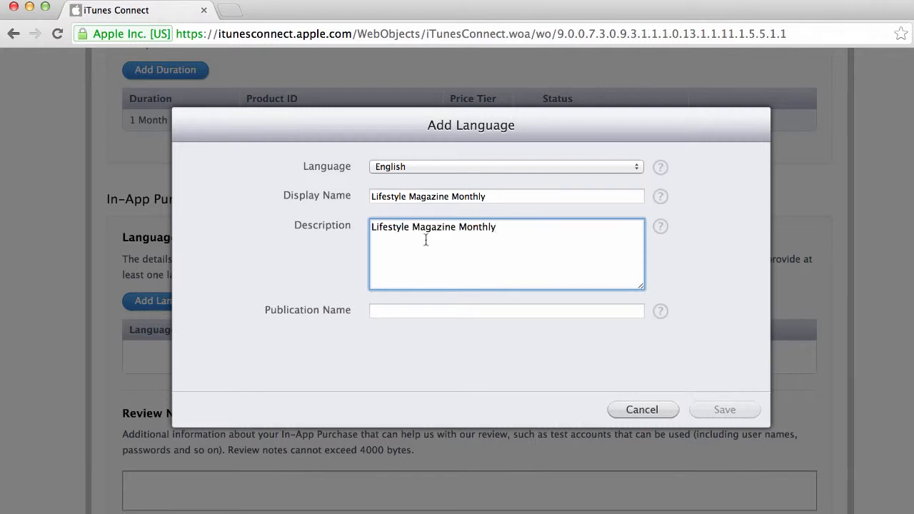
type("Lifestyle Magazine")
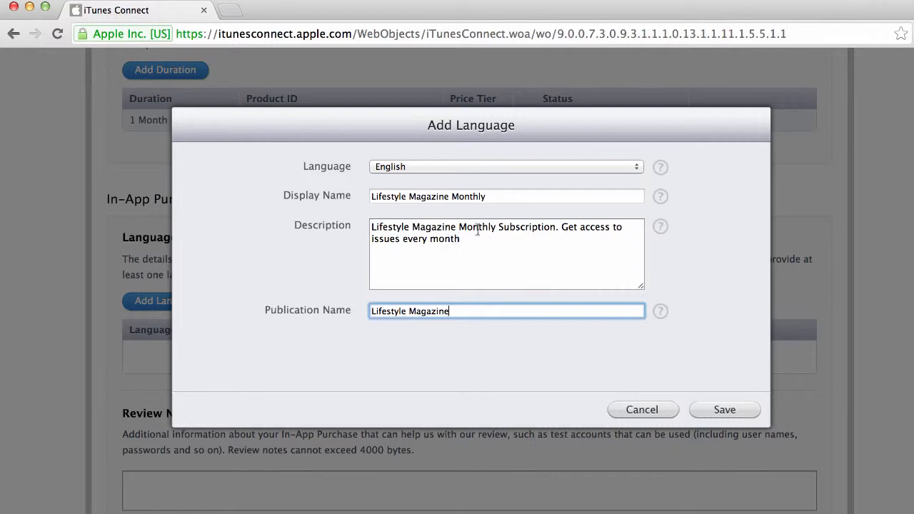
mouse_move(425, 241)
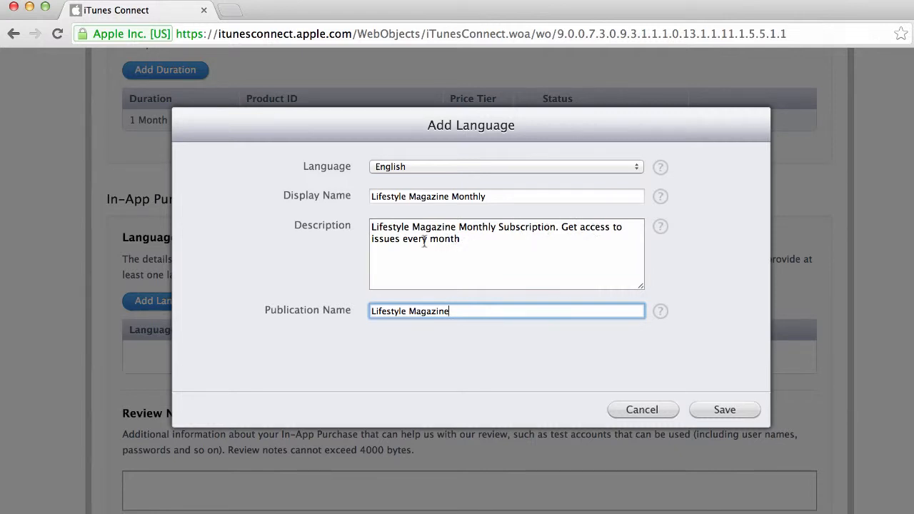
mouse_move(440, 312)
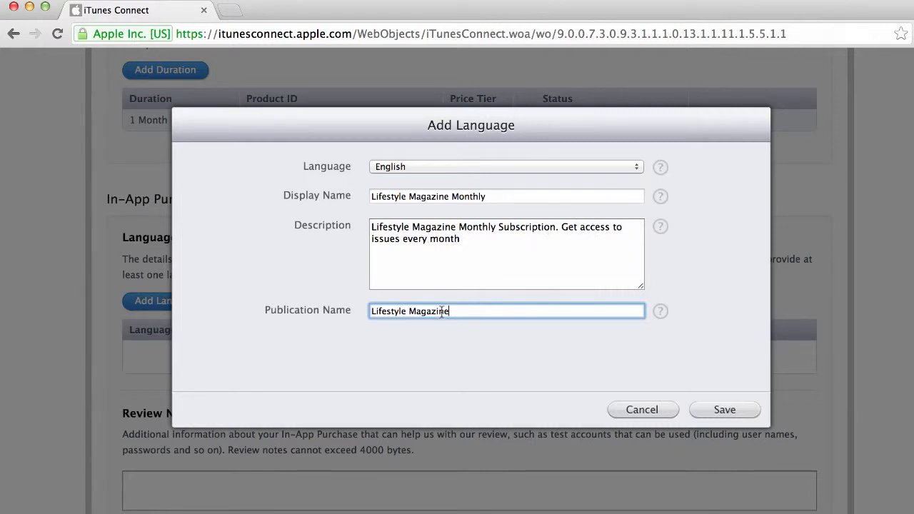
left_click(724, 409)
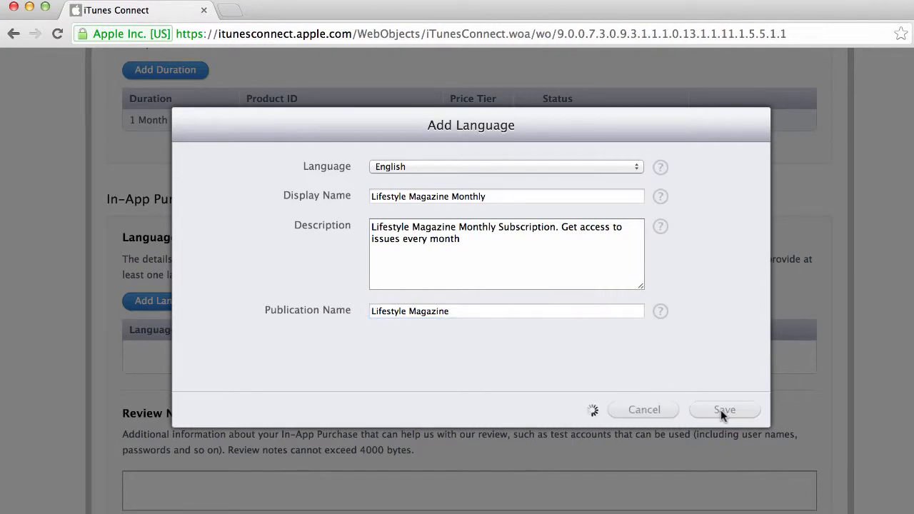
left_click(724, 408)
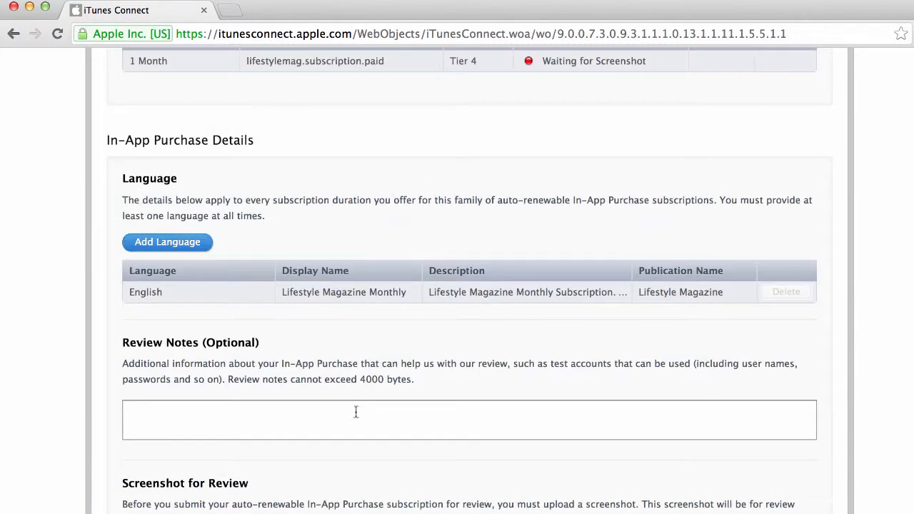
Upload the simulator screenshot from the Desktop as the Screenshot for Review.
scroll("down", 3)
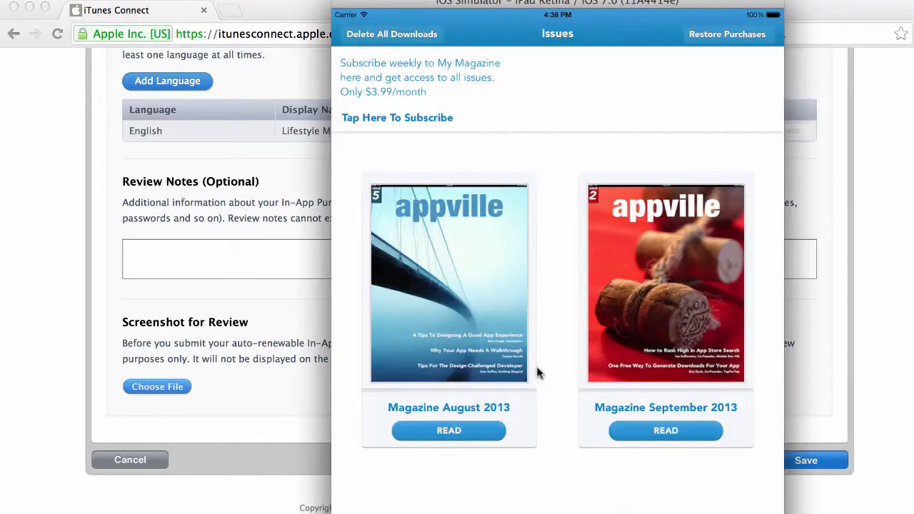
mouse_move(393, 71)
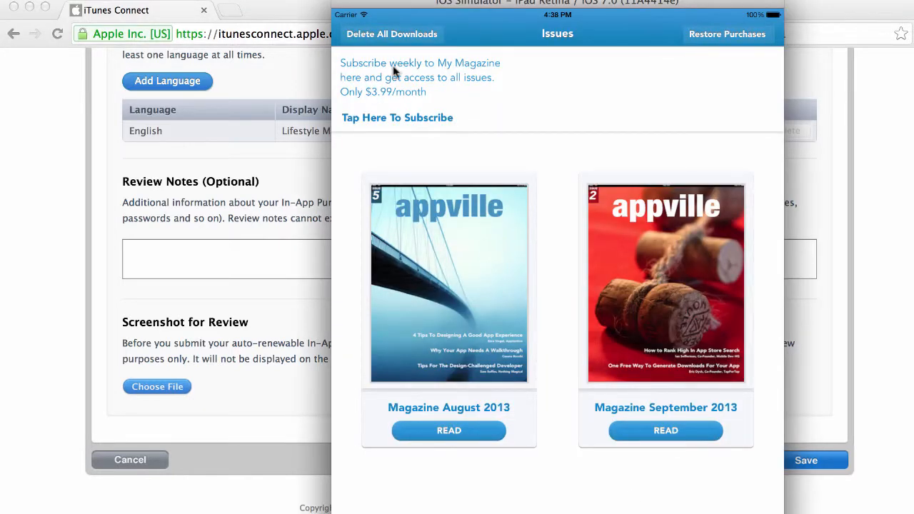
mouse_move(566, 60)
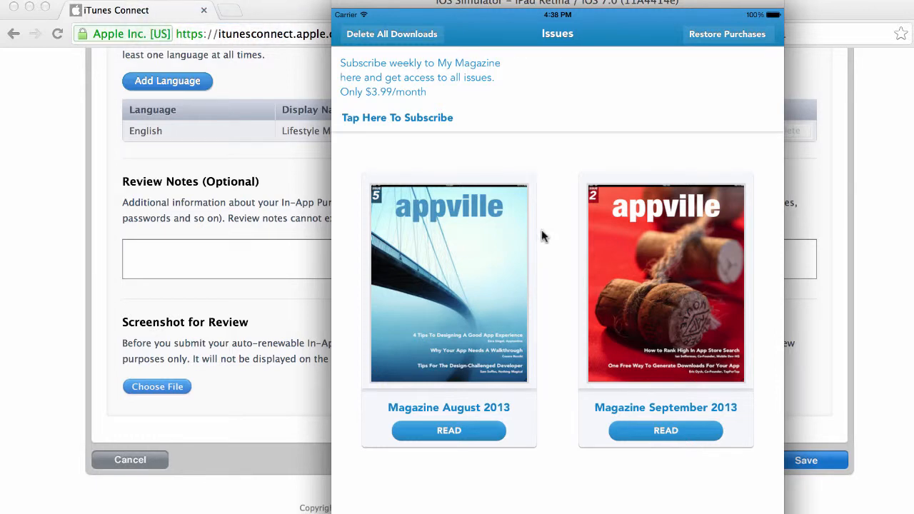
left_click(157, 386)
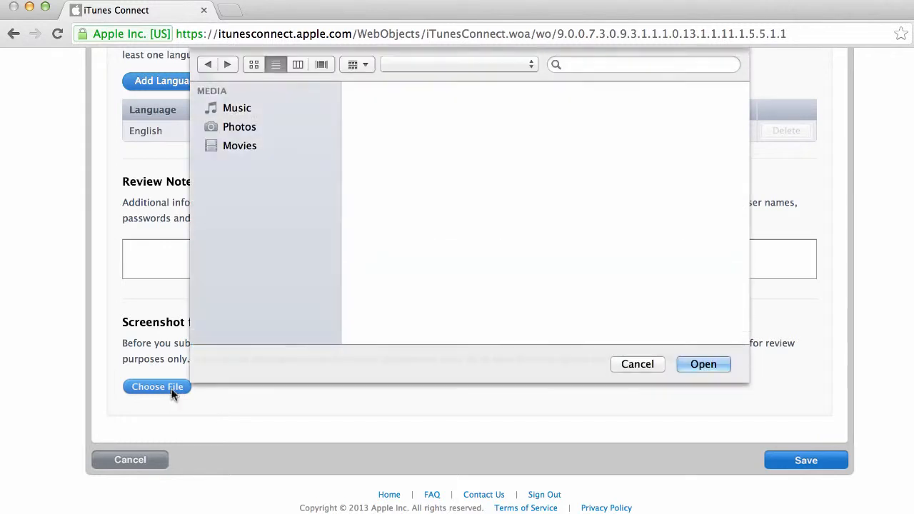
left_click(244, 114)
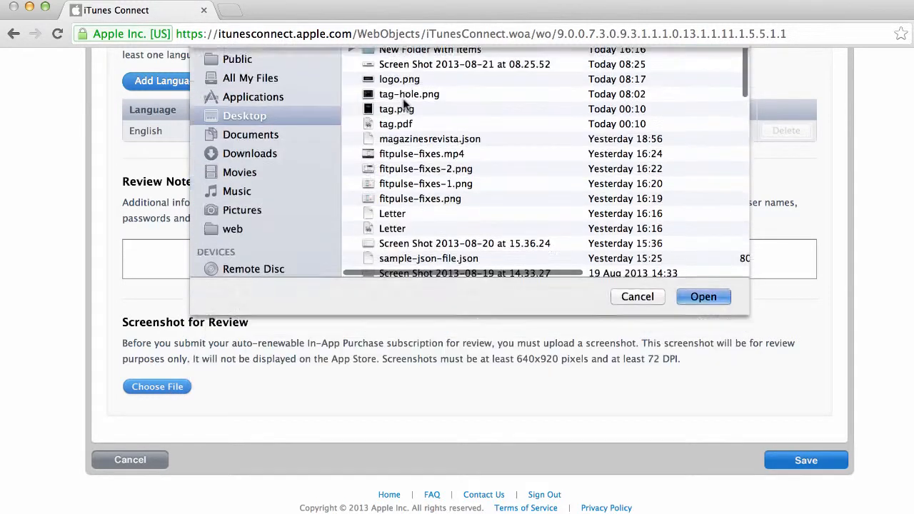
left_click(703, 295)
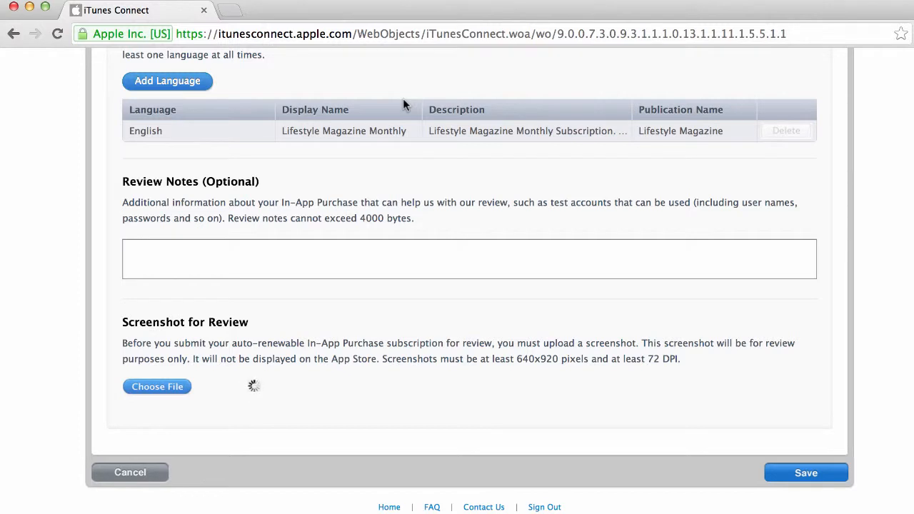
left_click(157, 386)
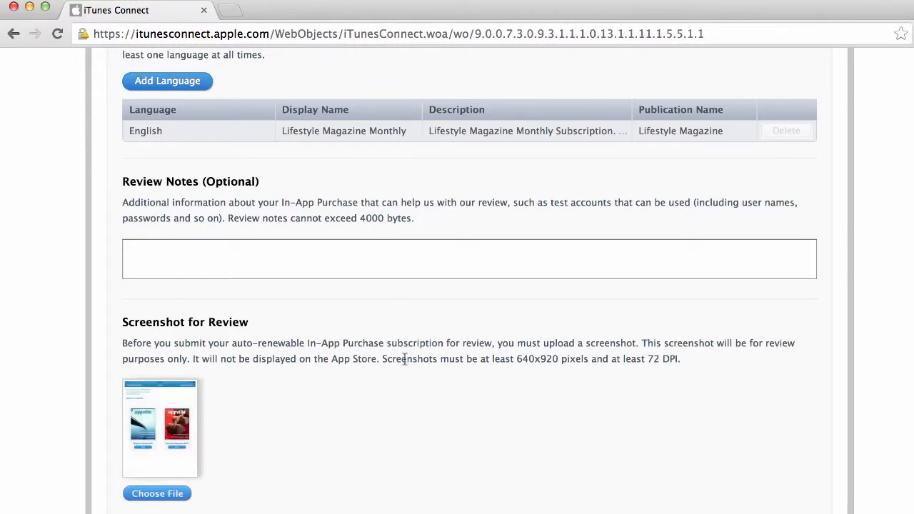
scroll("down", 3)
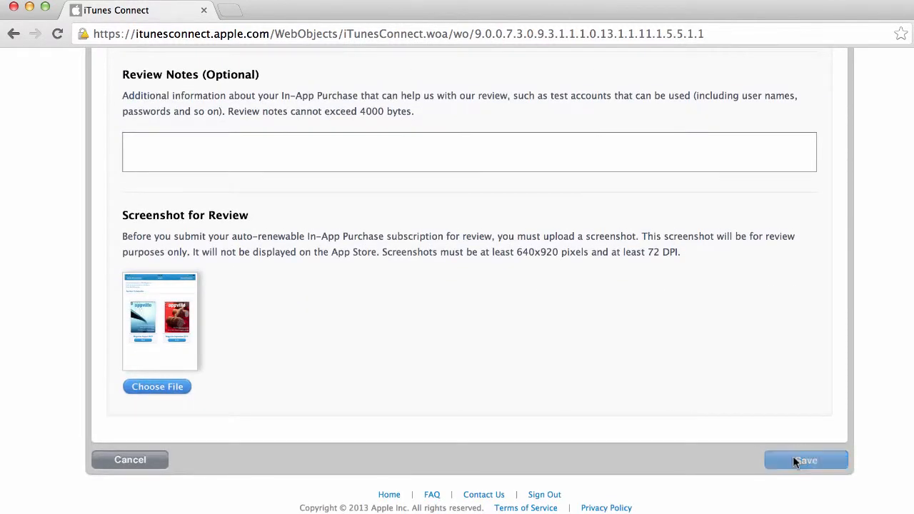
left_click(805, 459)
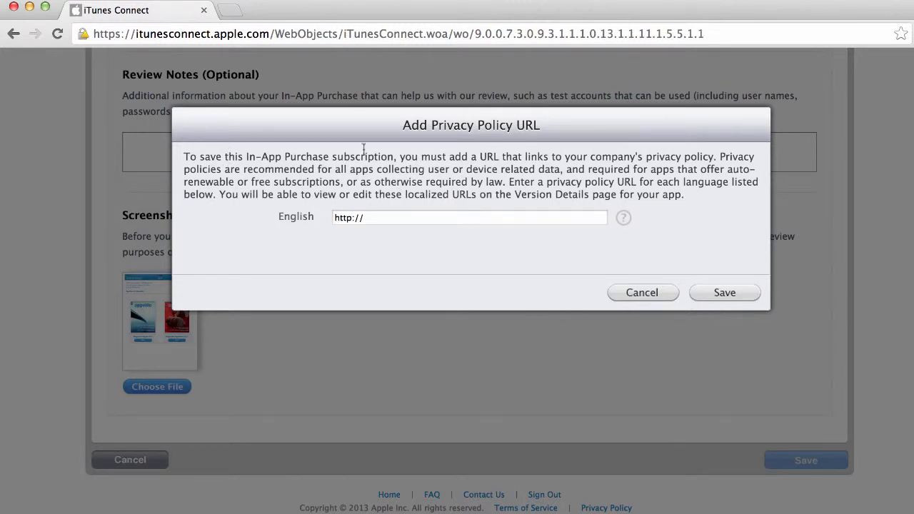
mouse_move(465, 165)
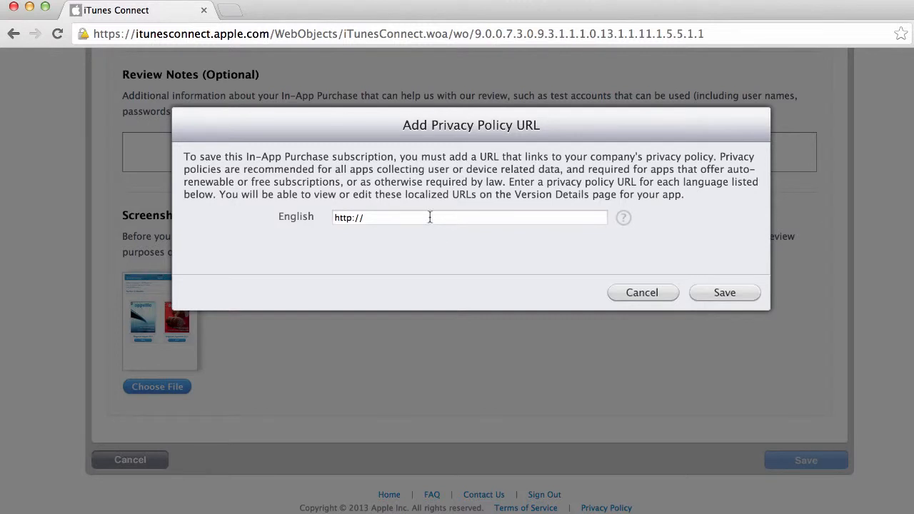
type("www")
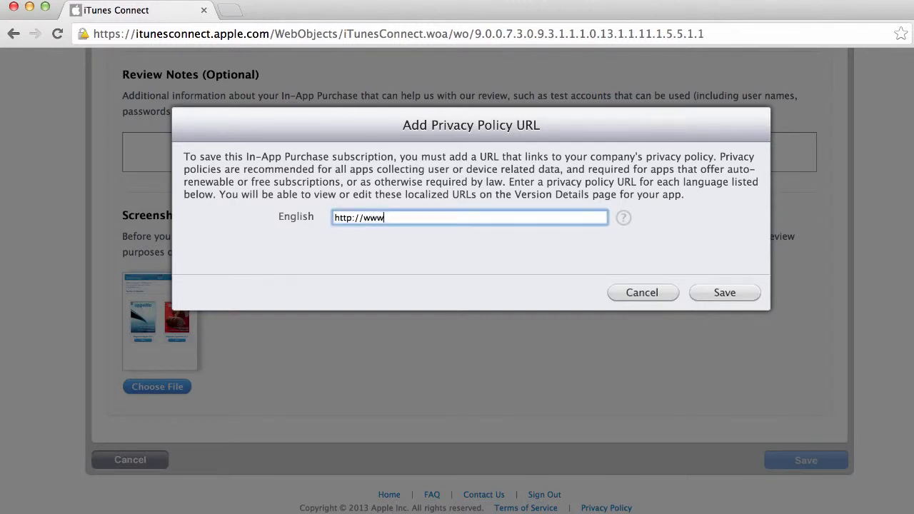
type(".")
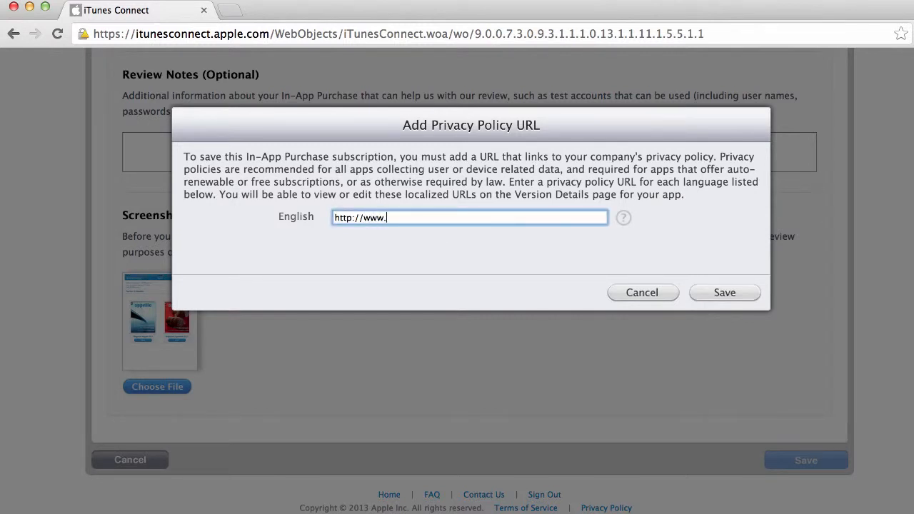
type("appdesignva")
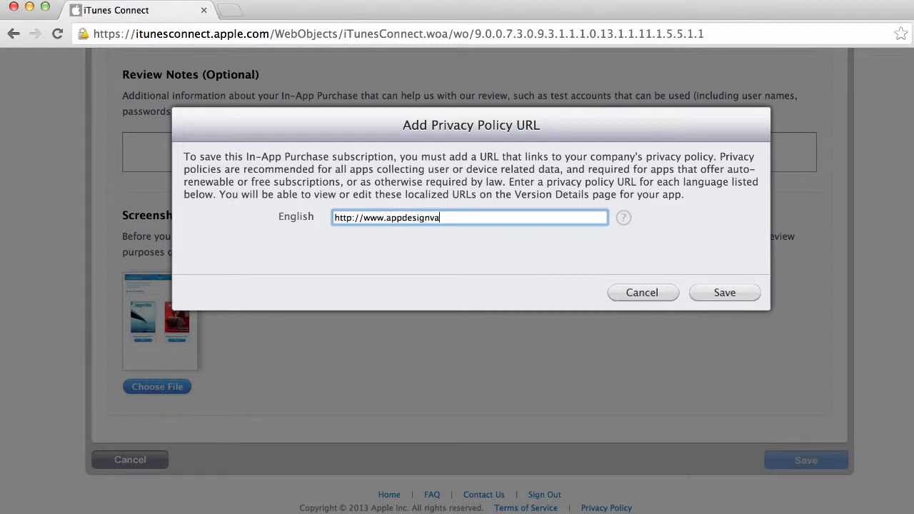
type("ult.com/p")
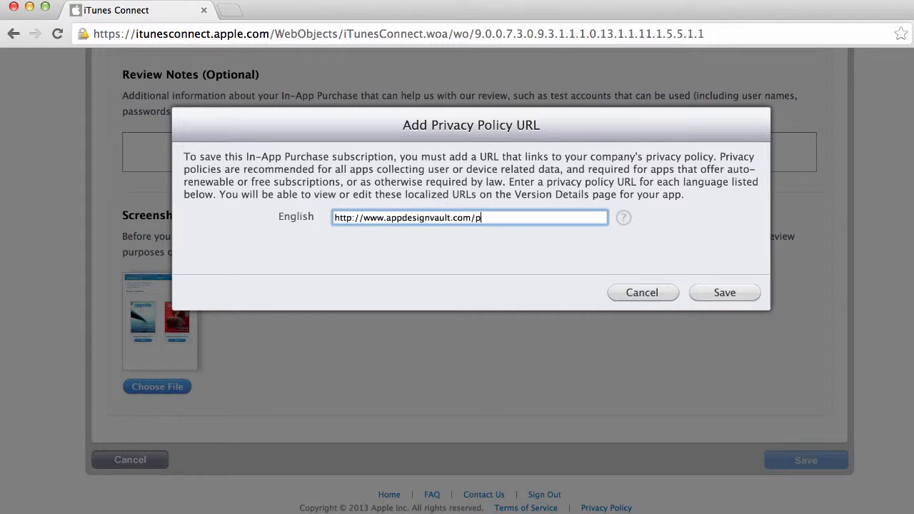
type("rivacy")
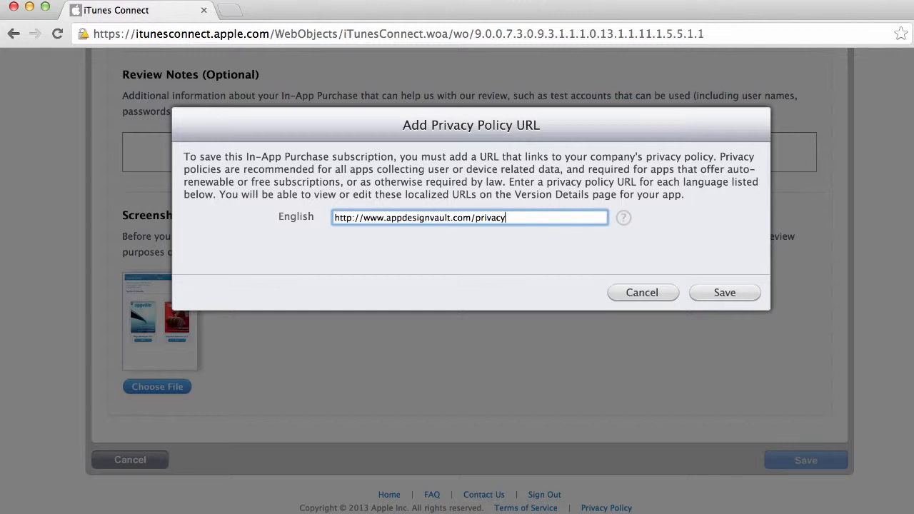
mouse_move(724, 292)
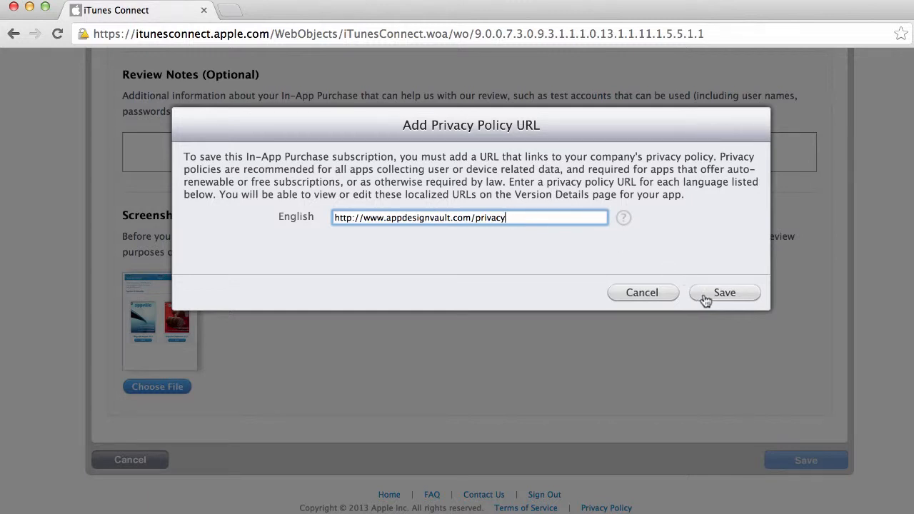
left_click(724, 292)
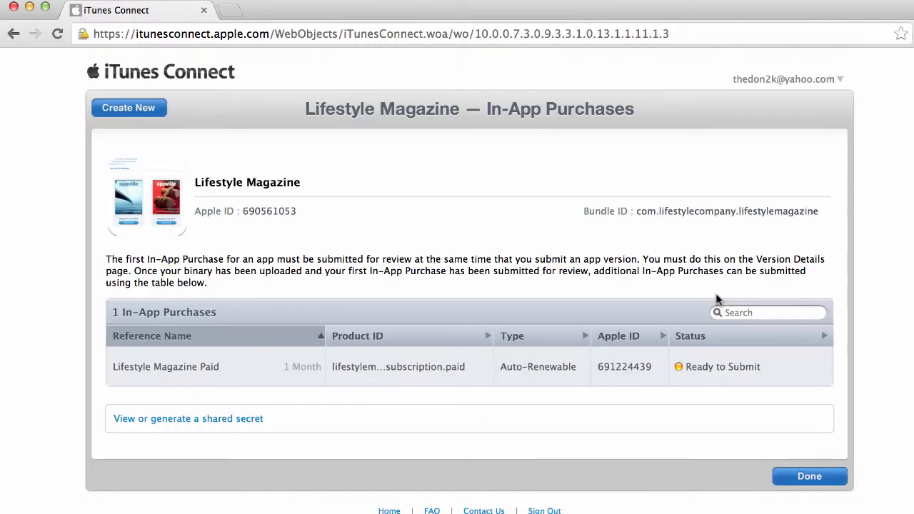
mouse_move(485, 436)
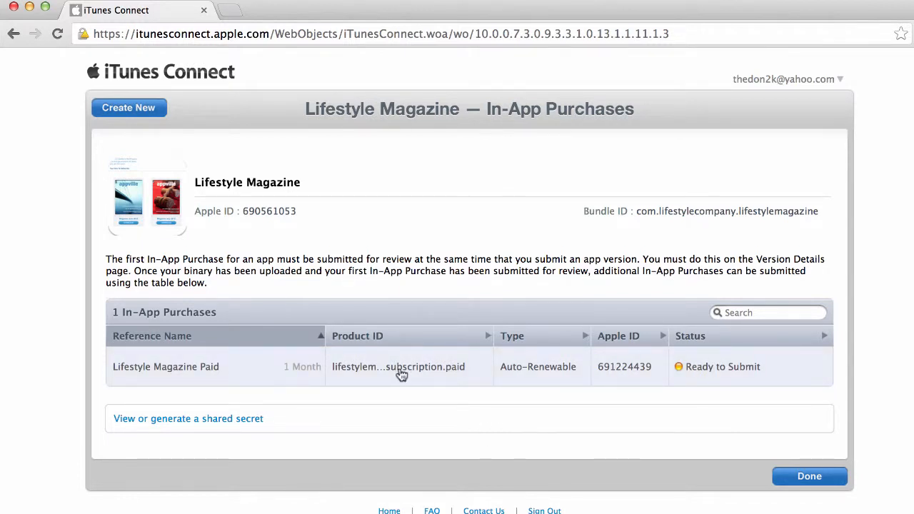
In Lifestyle Magazine Paid's details, select the product ID lifestylemag.subscription.paid to copy it.
left_click(398, 366)
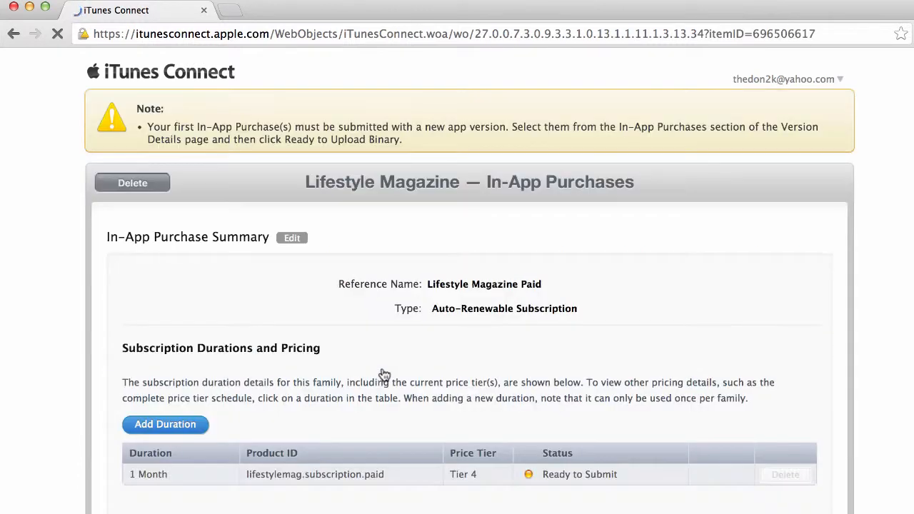
scroll("down", 3)
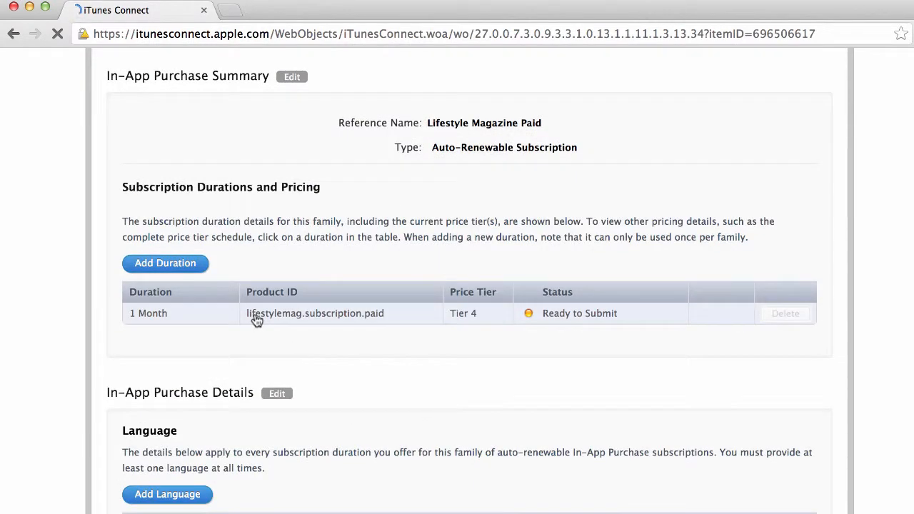
double_click(314, 313)
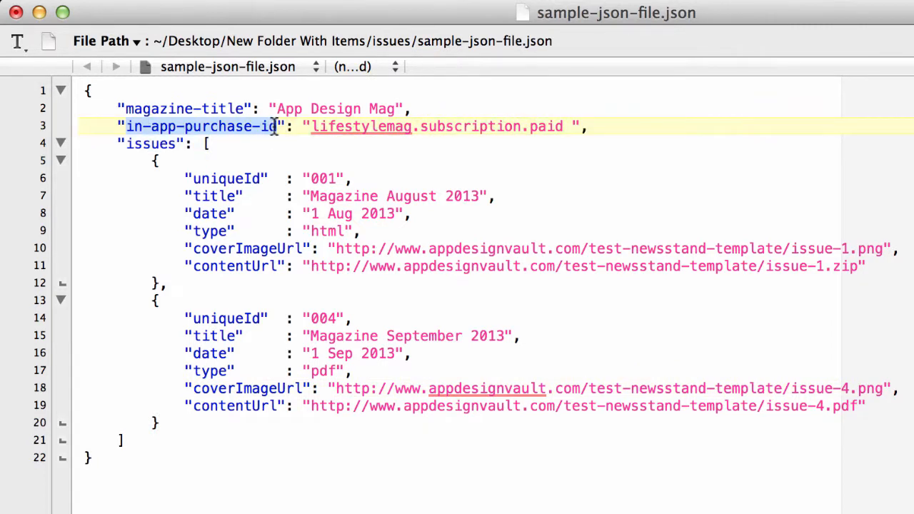
Set sample-json-file.json's in-app-purchase-id to lifestylemag.subscription.paid and save.
left_click(311, 126)
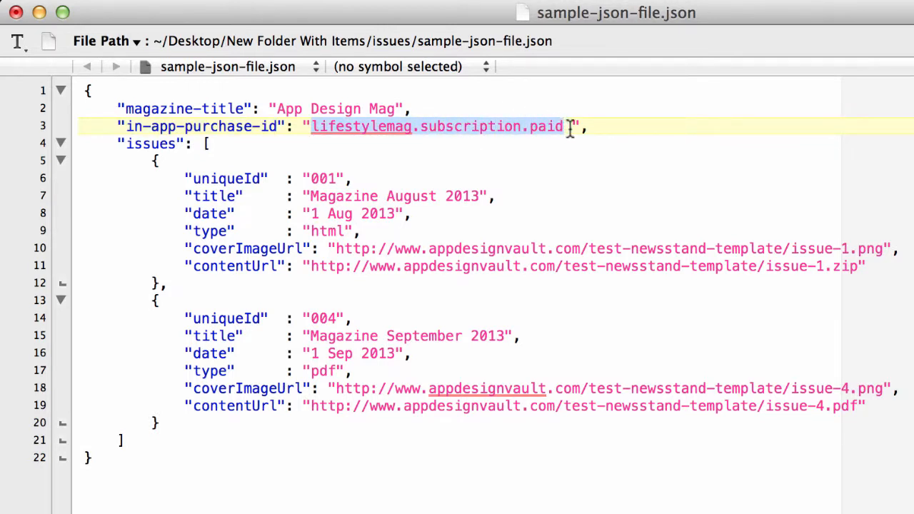
left_click(568, 125)
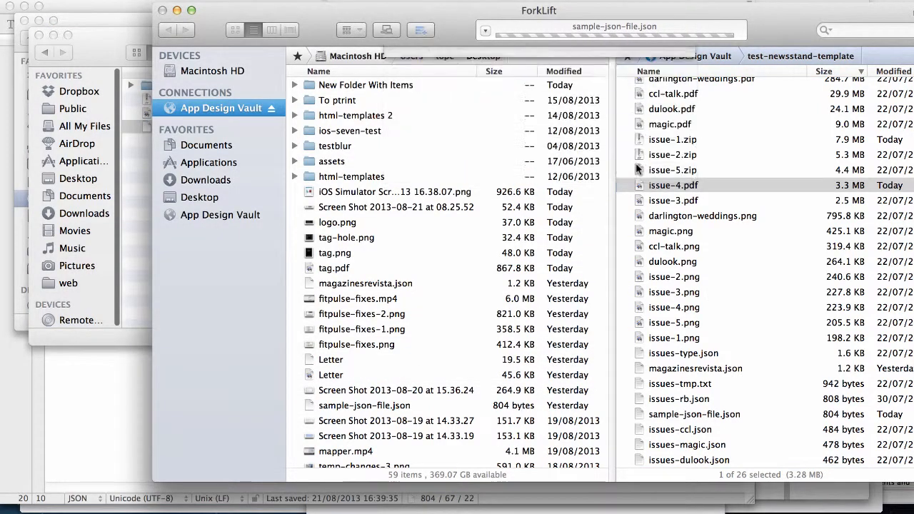
Upload sample-json-file.json to the remote test-newsstand-template folder on the App Design Vault server.
left_click(674, 186)
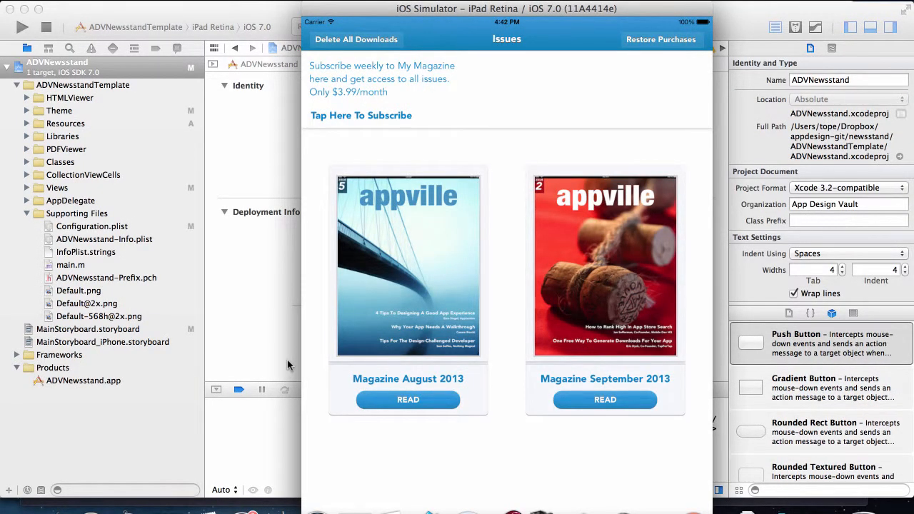
mouse_move(350, 145)
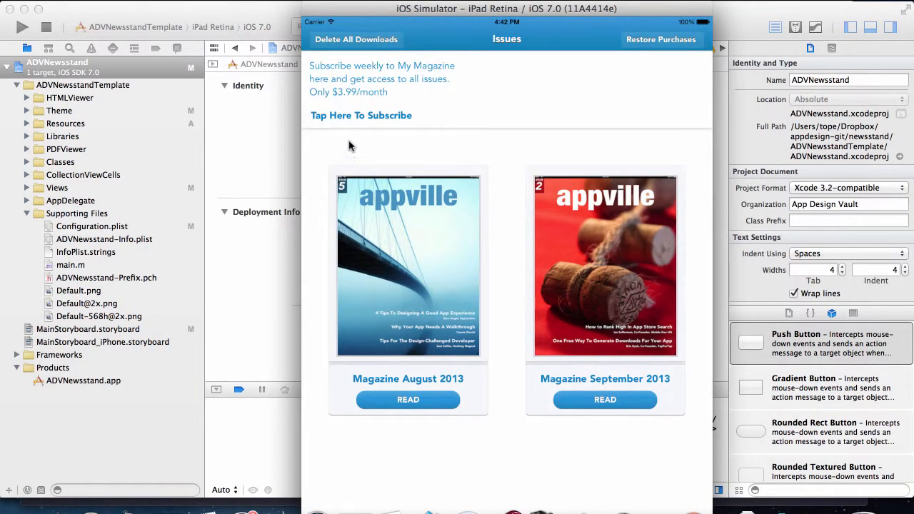
mouse_move(357, 120)
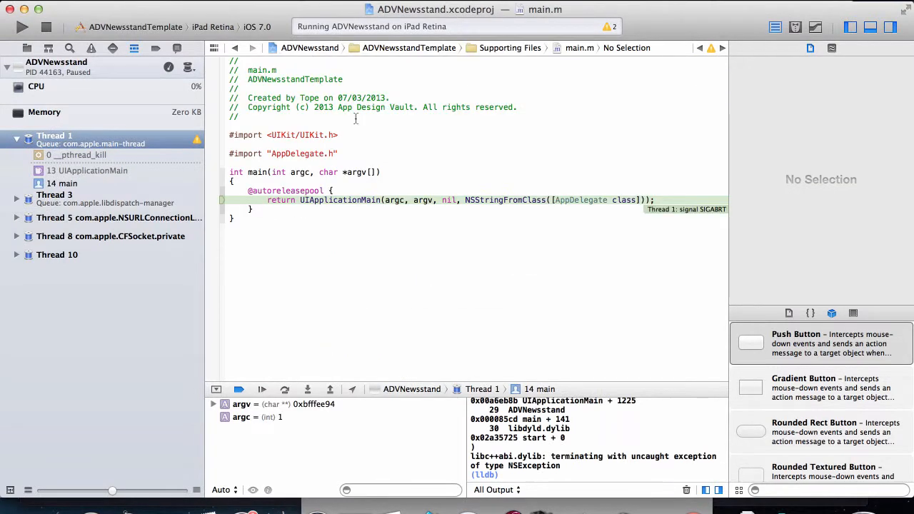
mouse_move(433, 359)
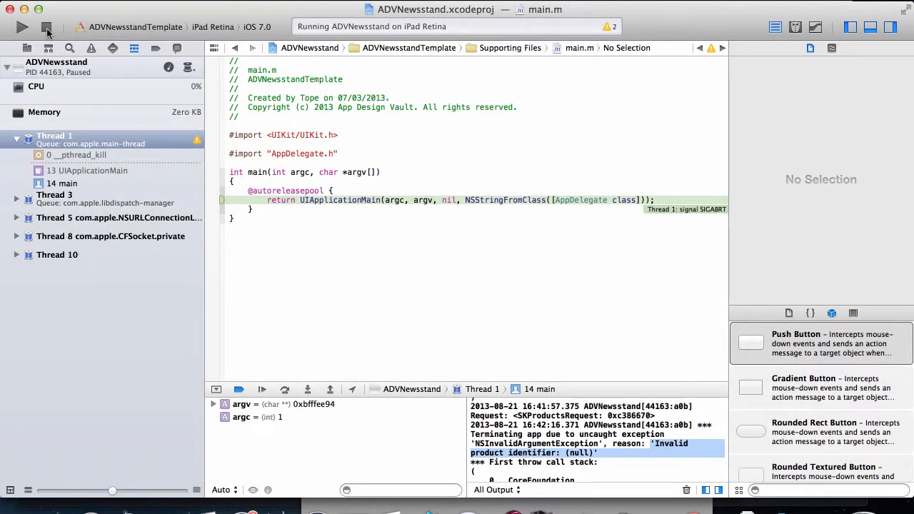
mouse_move(46, 27)
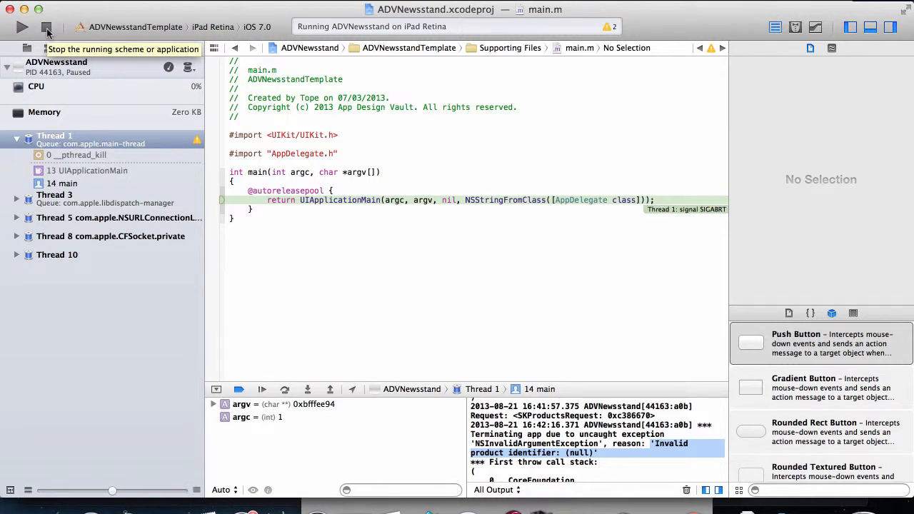